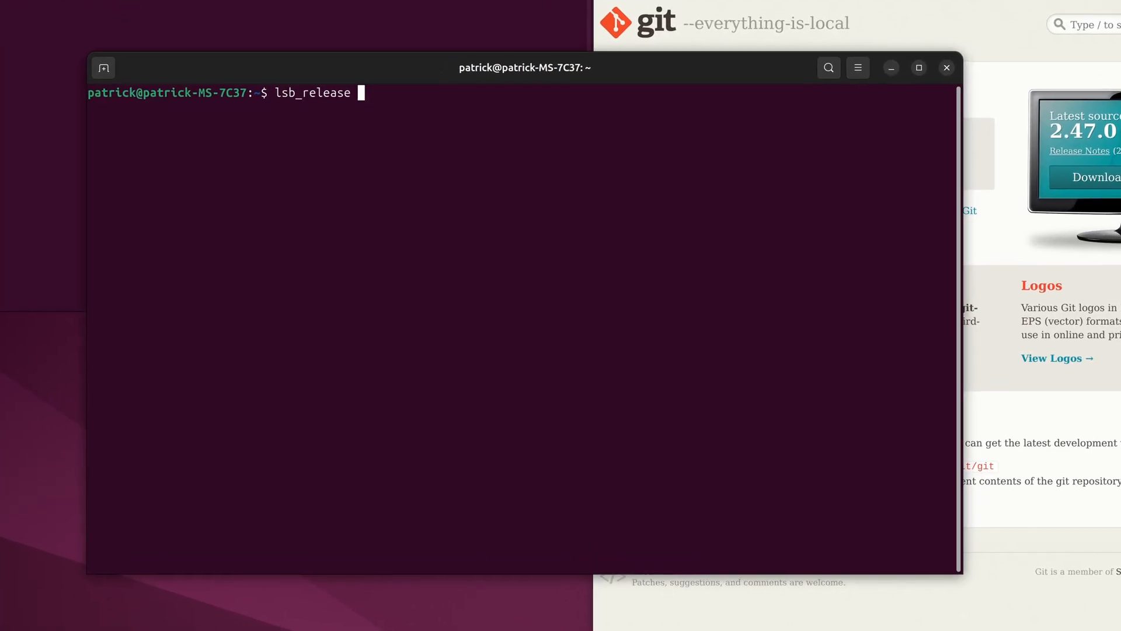
# Confirm Ubuntu 24.04.1 LTS with kernel 6.8.0-48, then refresh package lists via sudo apt update.
pyautogui.press('Return')
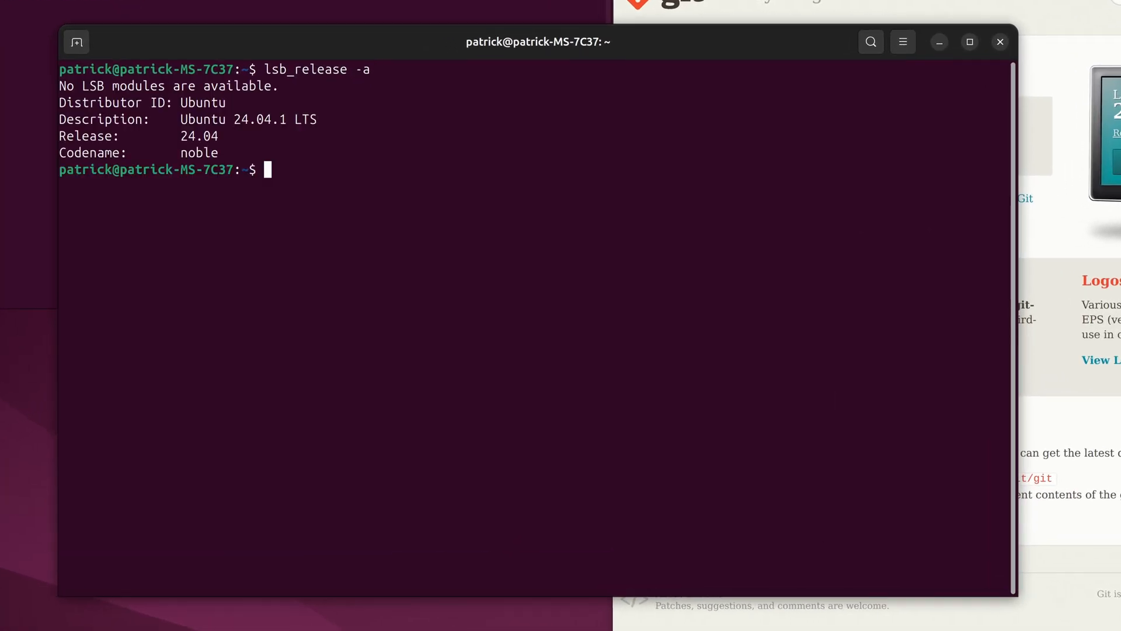
pyautogui.write('uname')
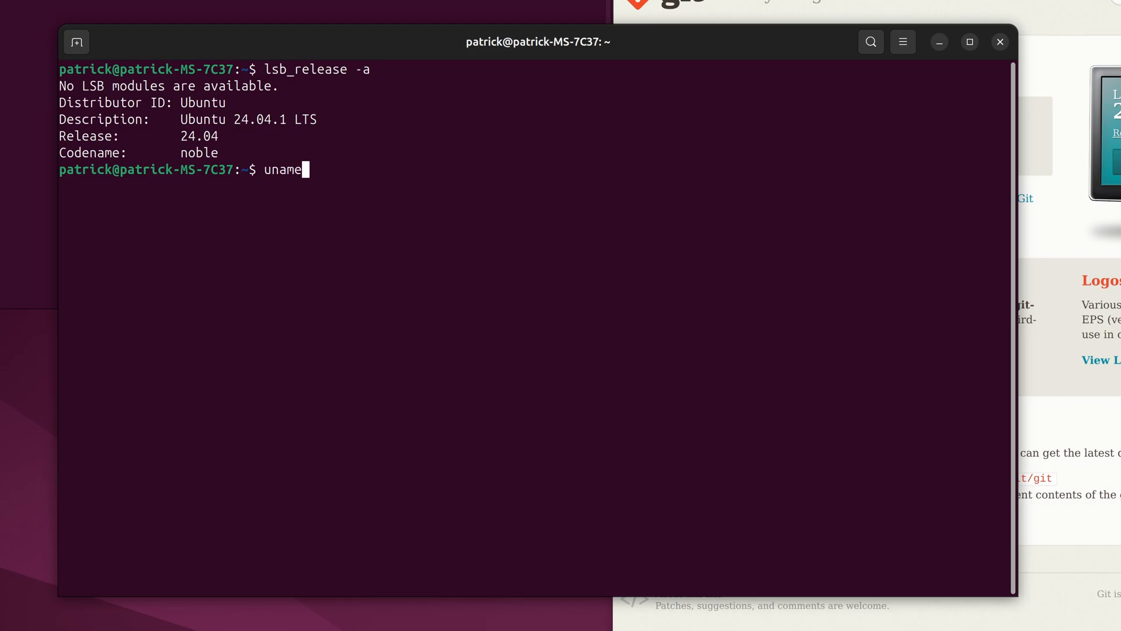
pyautogui.press('Return')
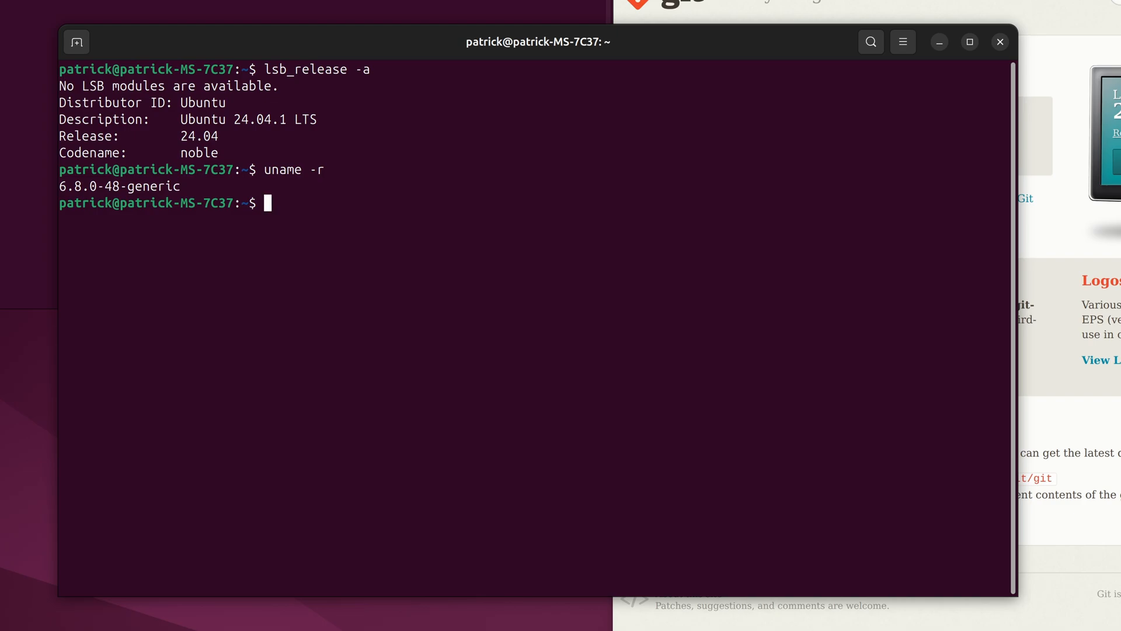
pyautogui.write('sudo apt update')
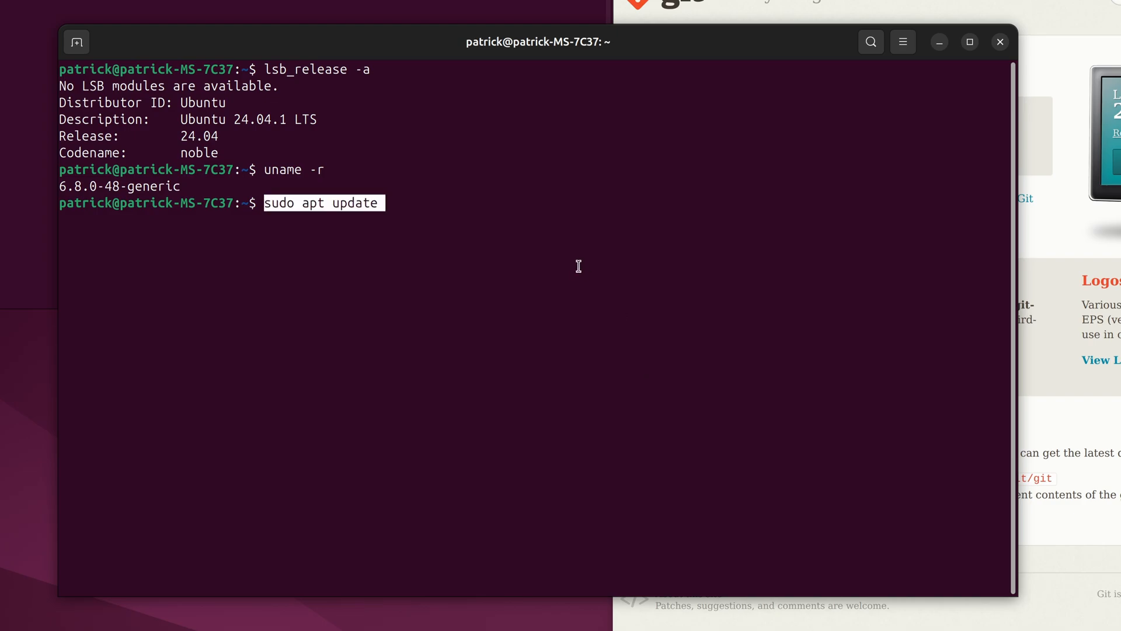
pyautogui.press('Return')
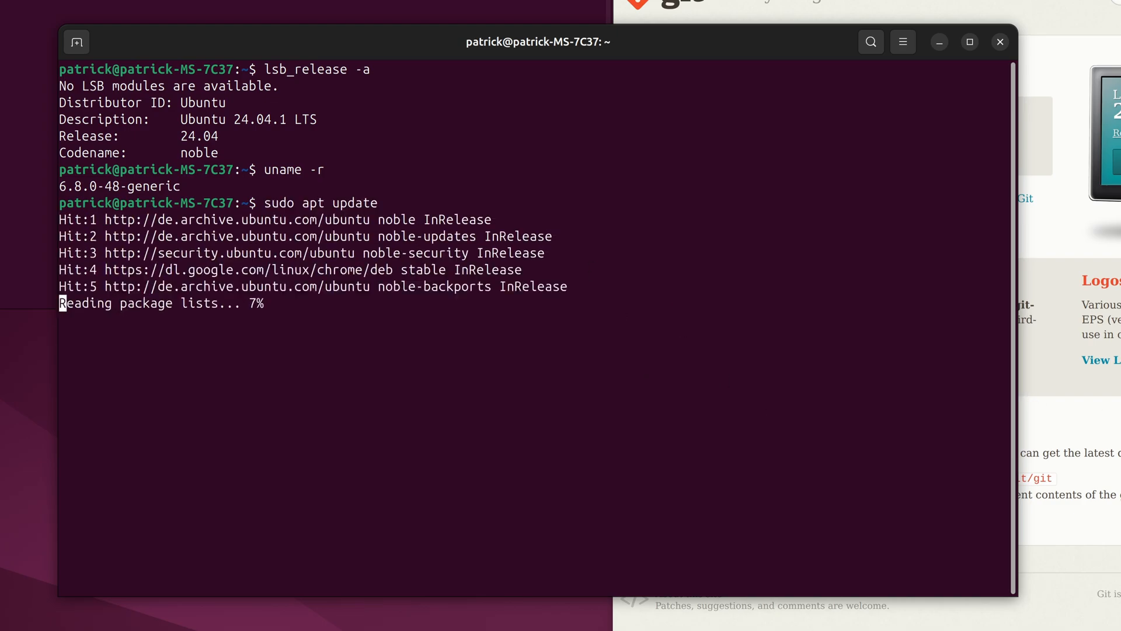
# Fetch amdgpu-install_6.2.60202-1_all.deb from repo.radeon.com's 6.2.2 noble directory with wget.
pyautogui.write('wget https://repo.radeon.com/amdgpu-install/6.2.2/ubuntu/noble/amdgpu-install_6.2.60202-1_all.deb')
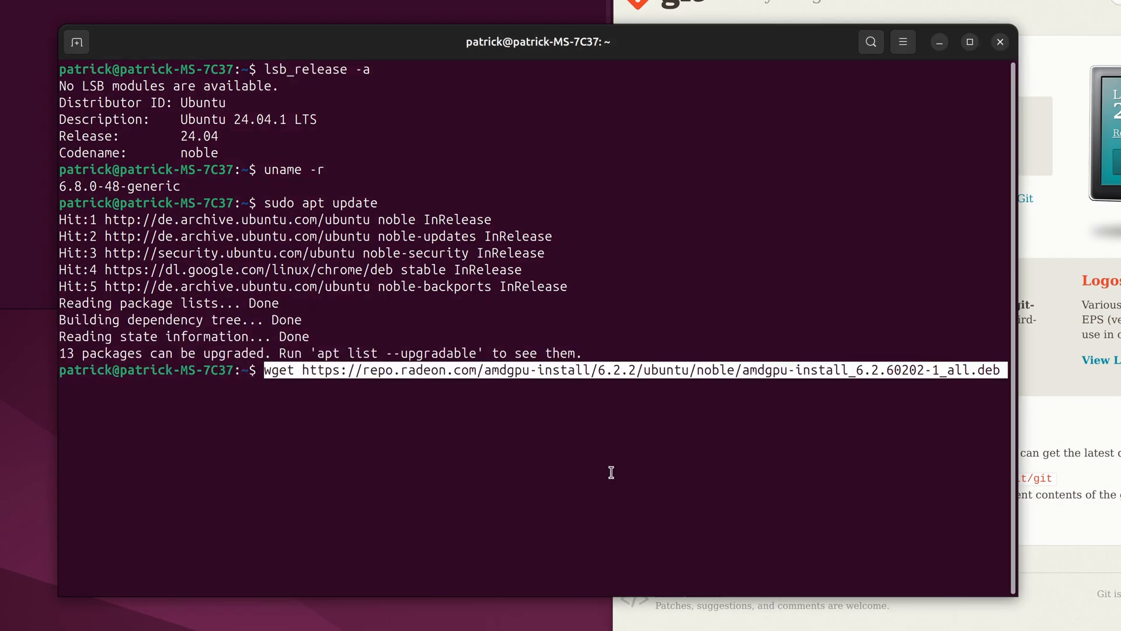
pyautogui.moveTo(558, 382)
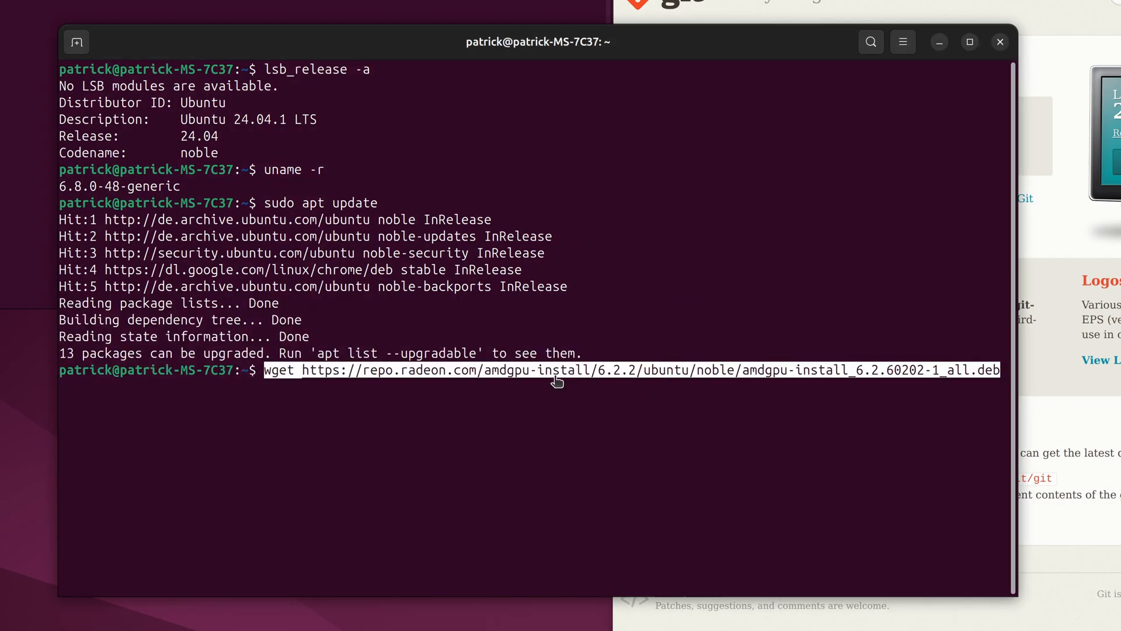
pyautogui.moveTo(622, 370)
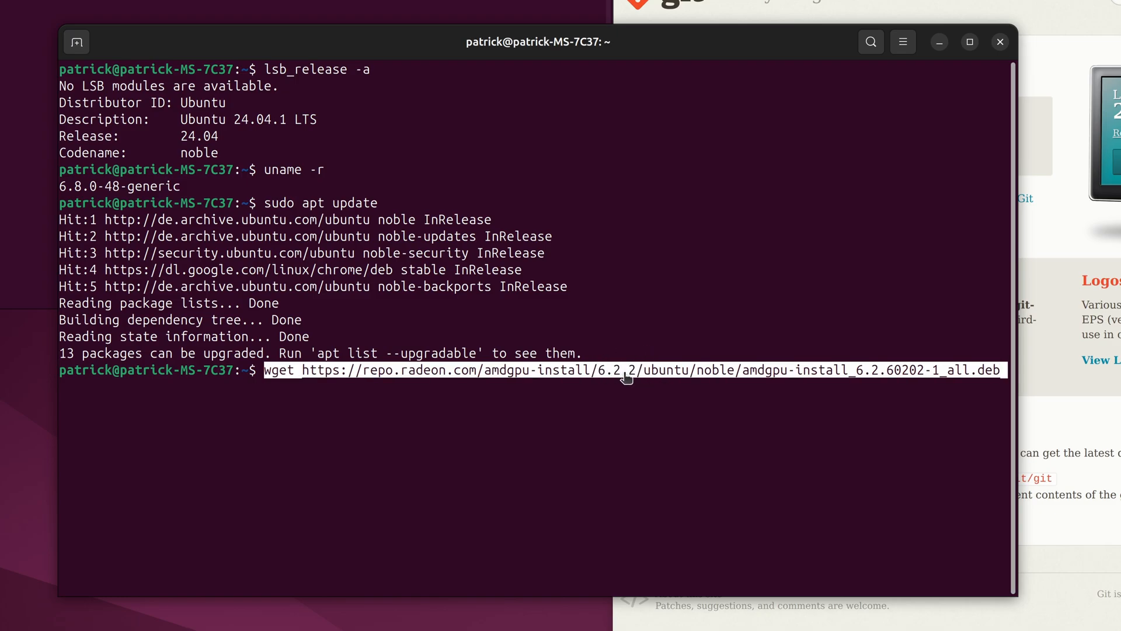
pyautogui.moveTo(651, 377)
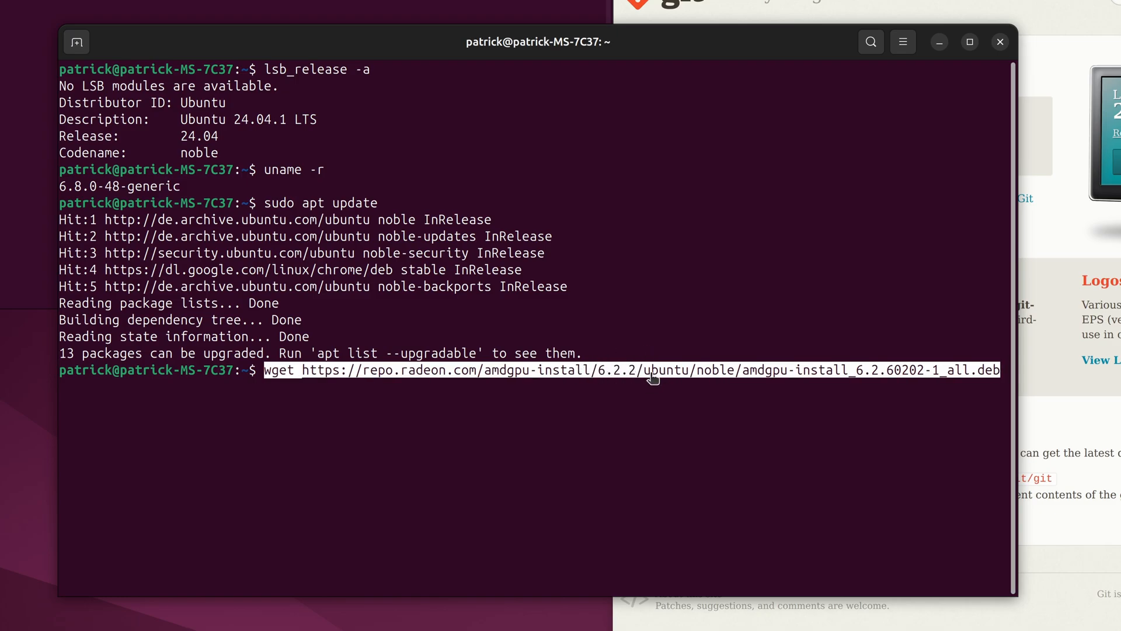
pyautogui.moveTo(598, 413)
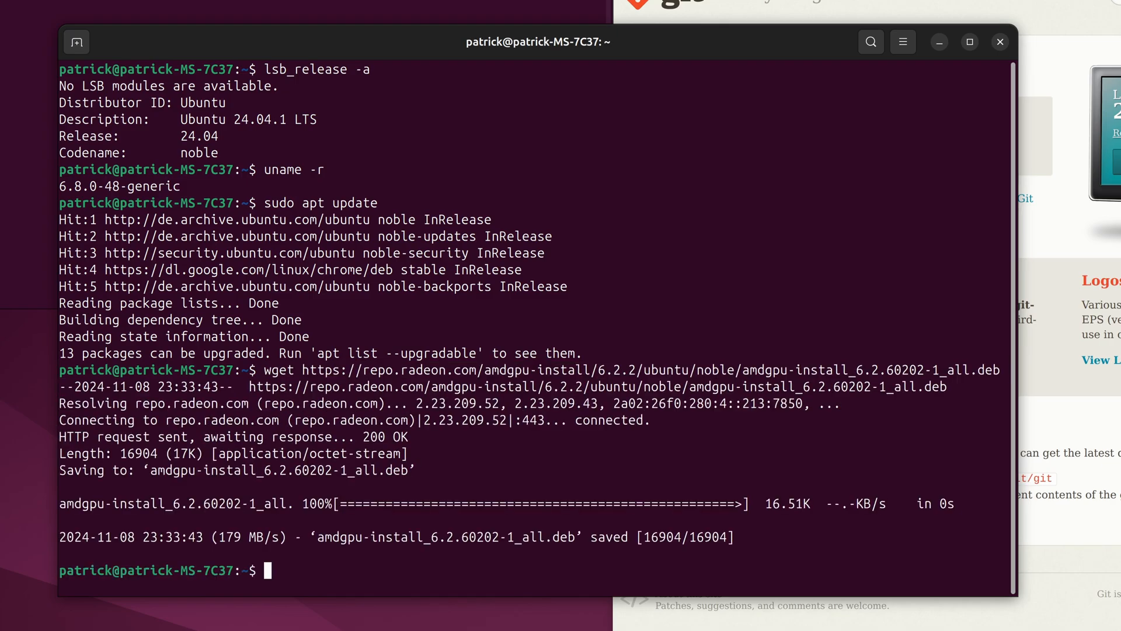
pyautogui.moveTo(842, 316)
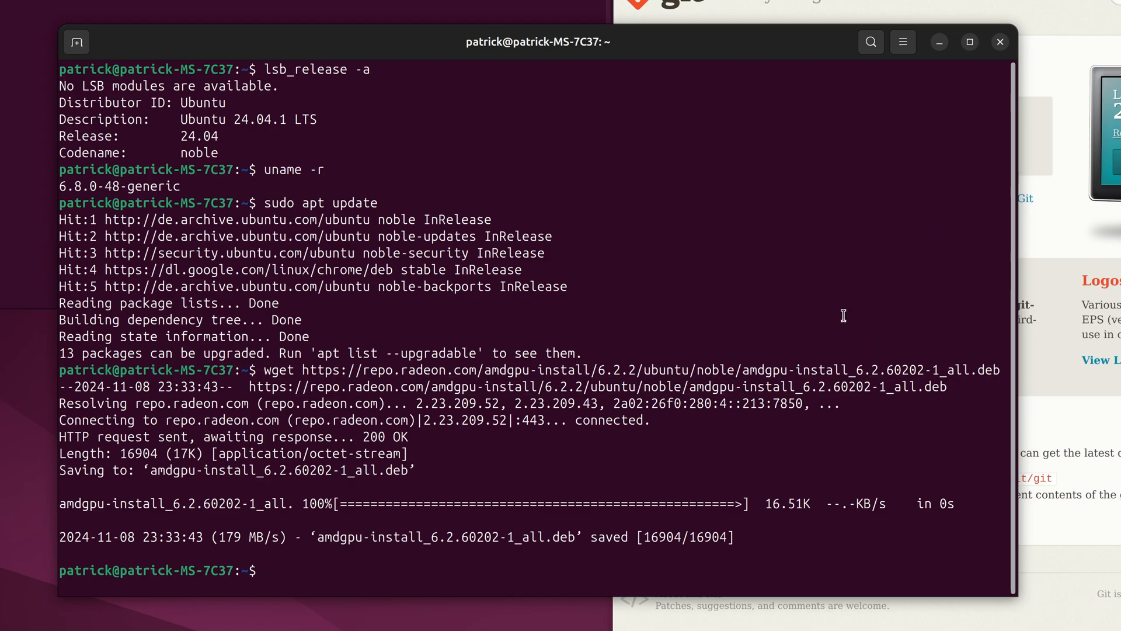
pyautogui.moveTo(768, 305)
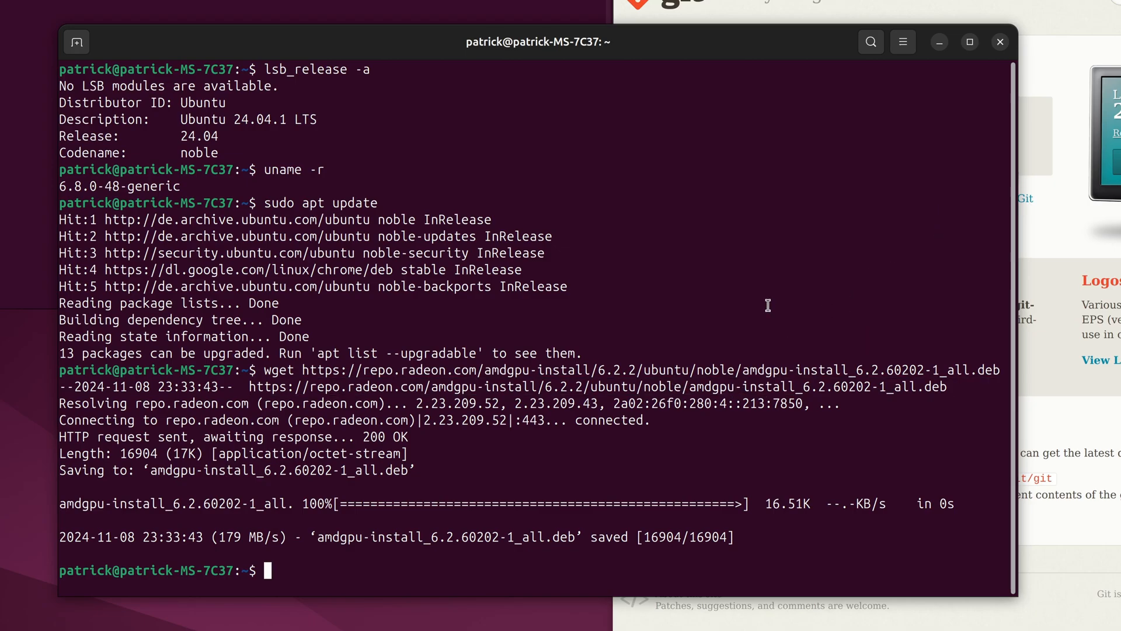
# Install ./amdgpu-install_6.2.60202-1_all.deb with apt, keeping the maintainer's amdgpu.list and rocm.list.
pyautogui.write('sudo')
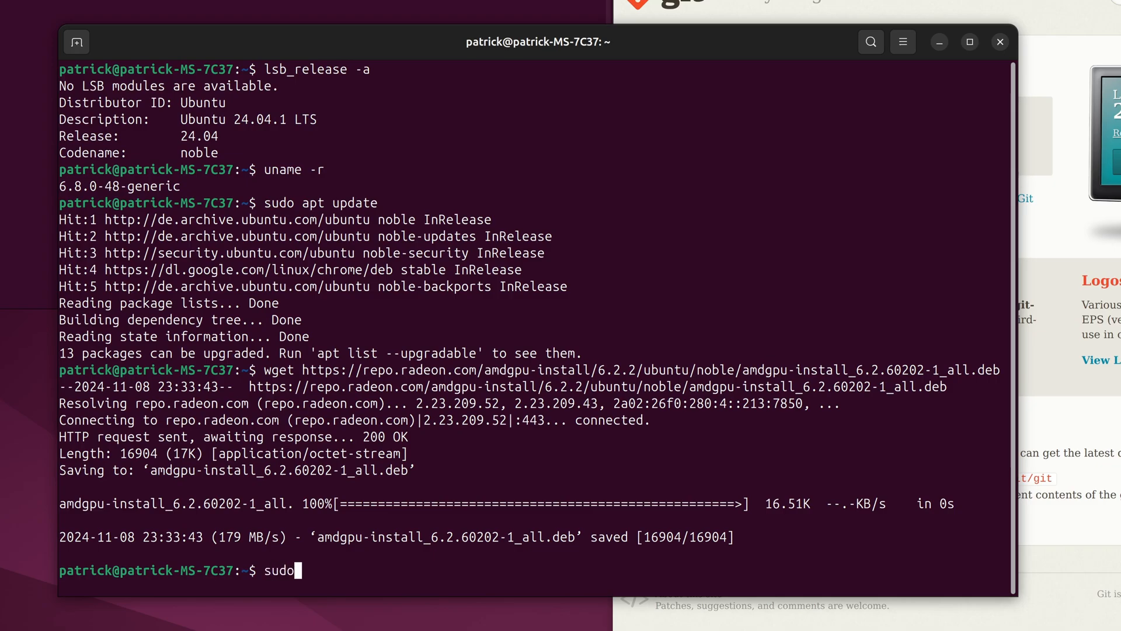
pyautogui.write('apt i')
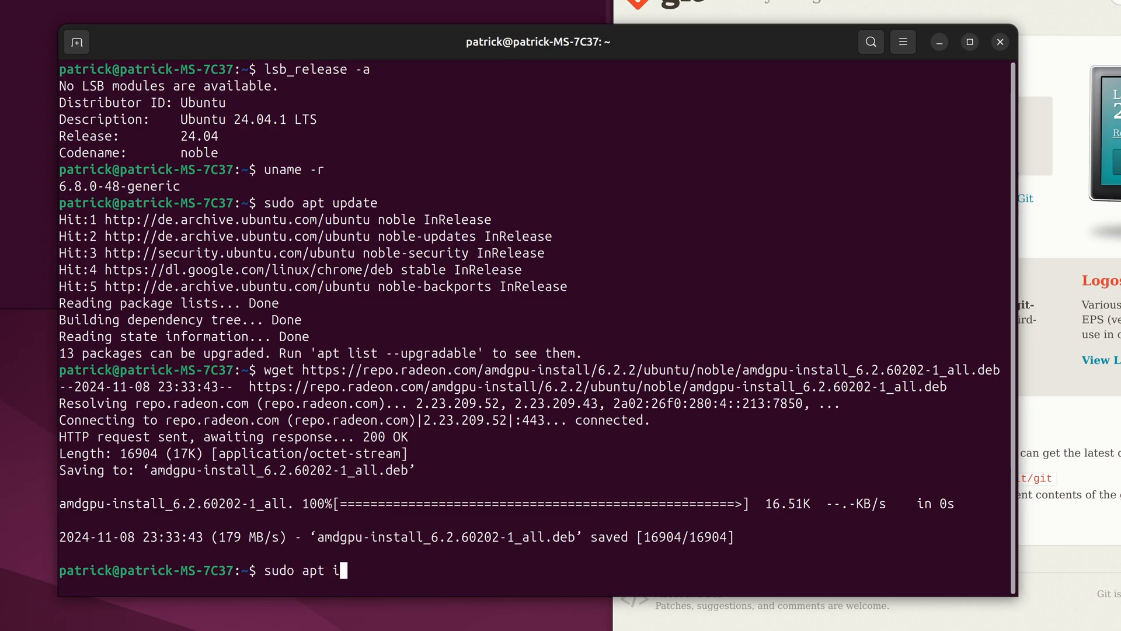
pyautogui.write('nstall .')
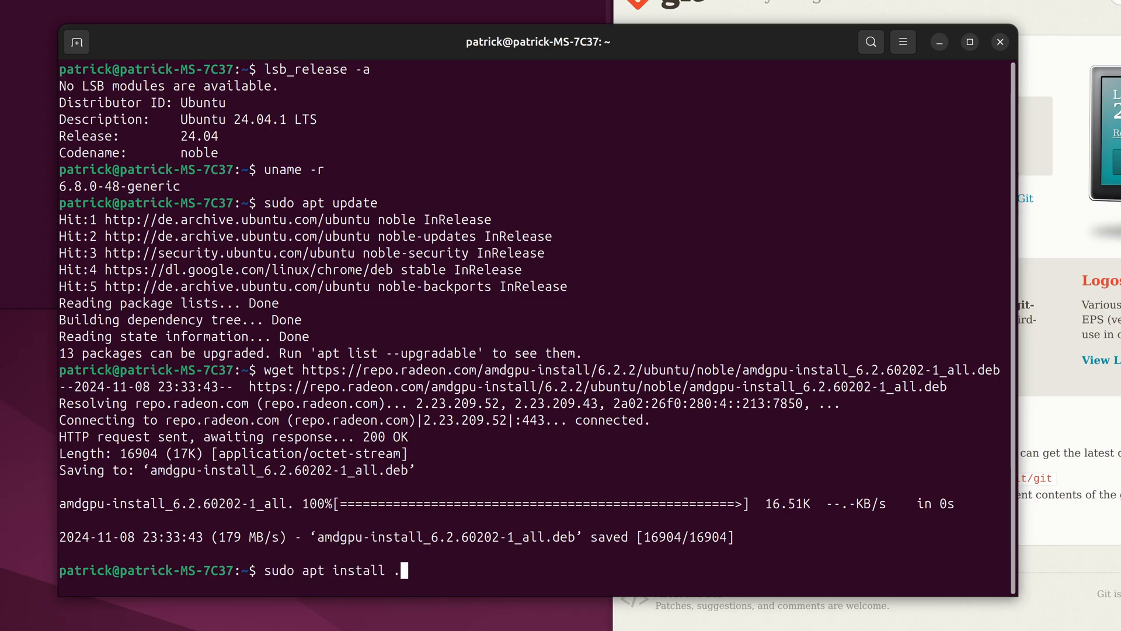
pyautogui.write('am')
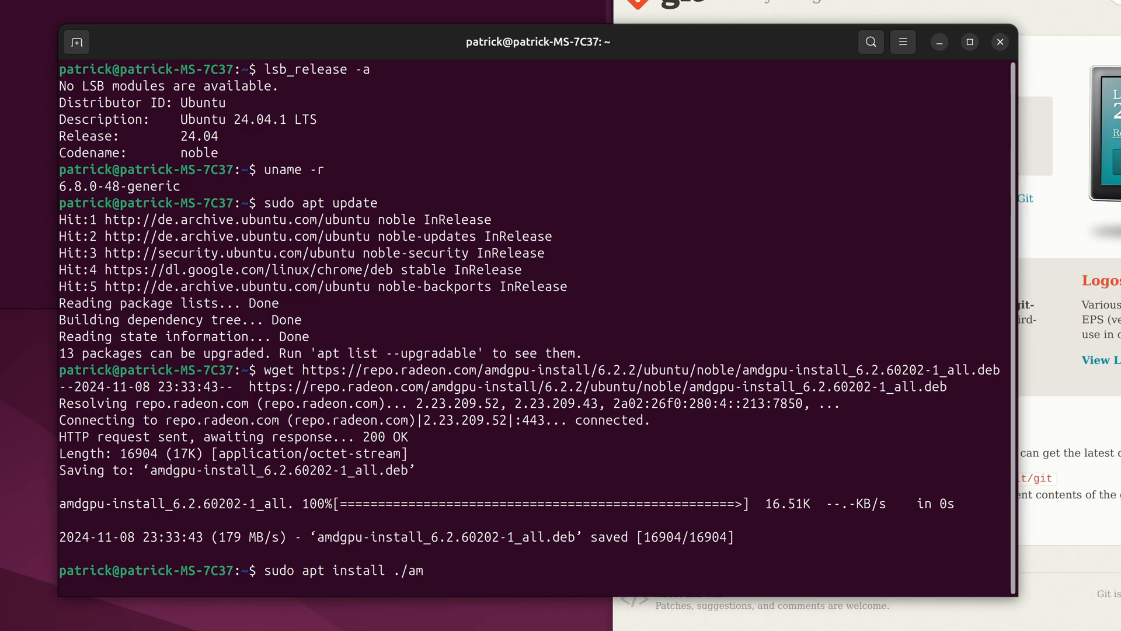
pyautogui.write('dgpu-install_6.2.60202-1_all.deb')
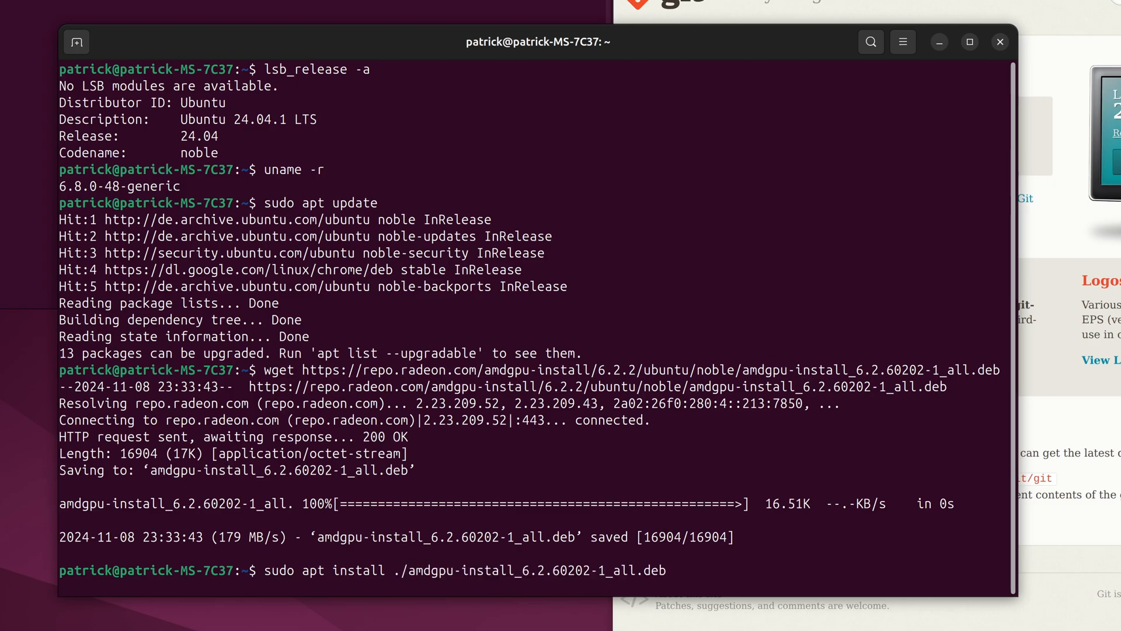
pyautogui.press('Return')
pyautogui.write('Y')
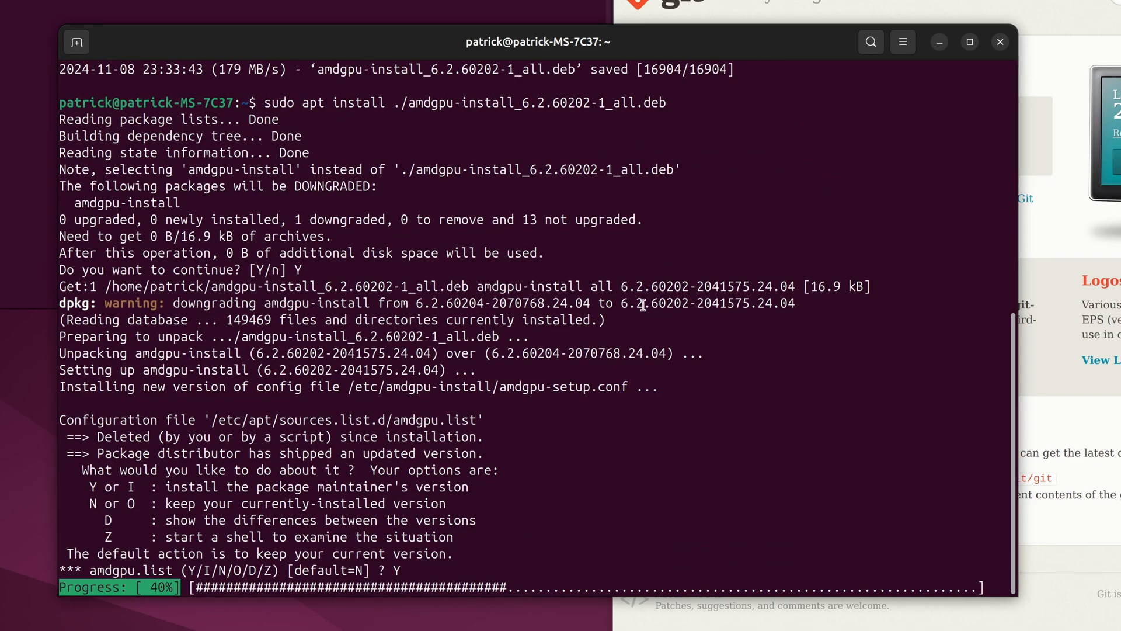
pyautogui.moveTo(300, 445)
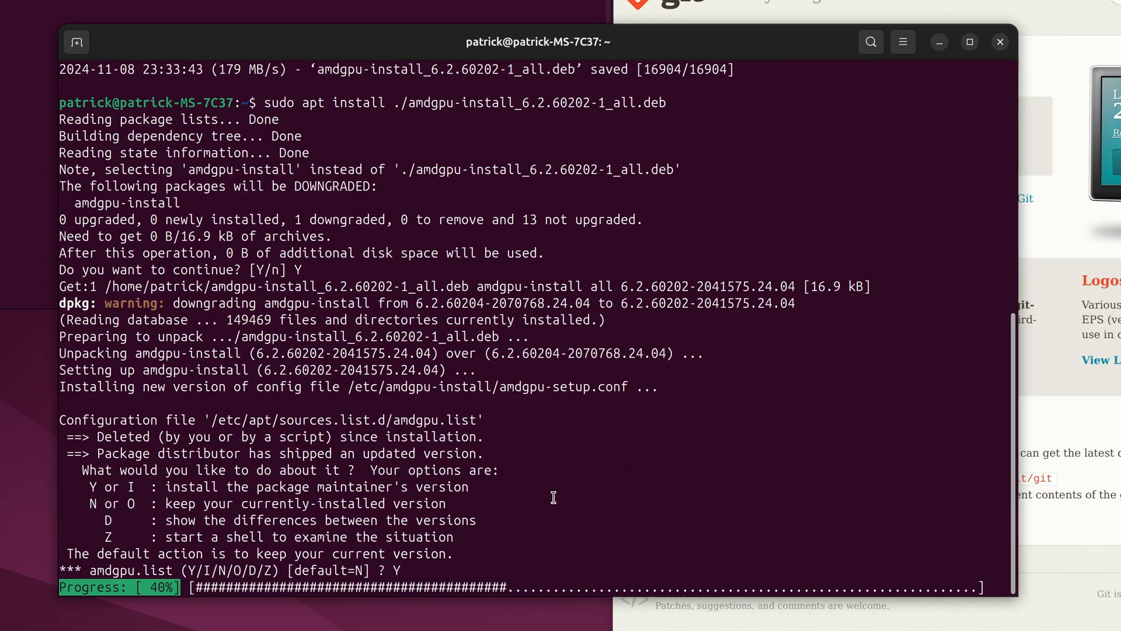
pyautogui.moveTo(561, 469)
pyautogui.write('Y')
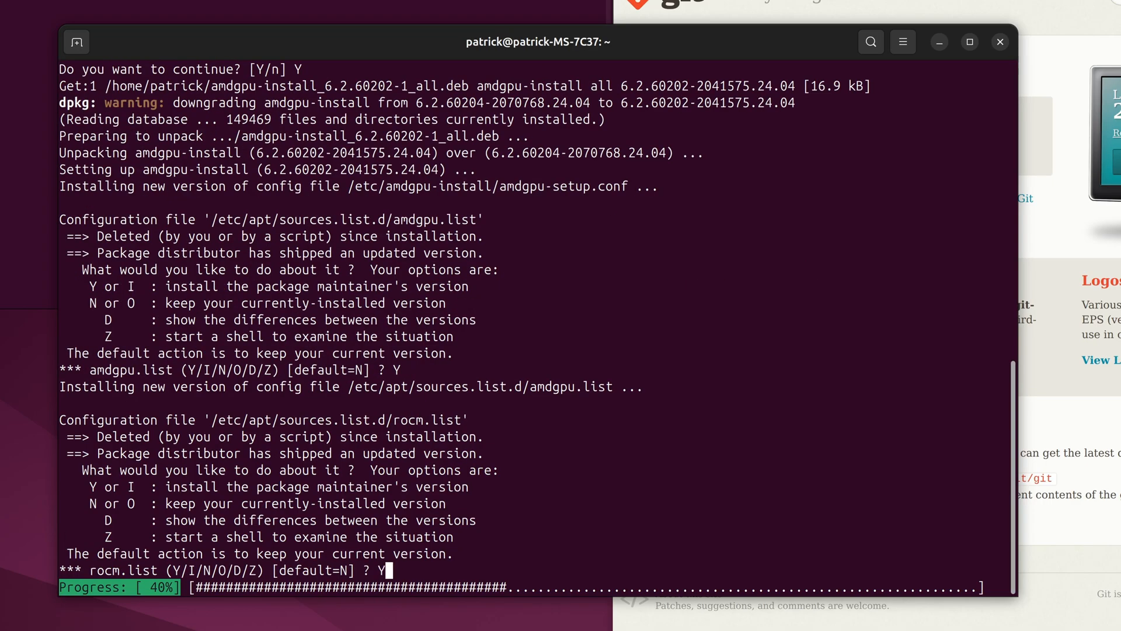
pyautogui.press('Return')
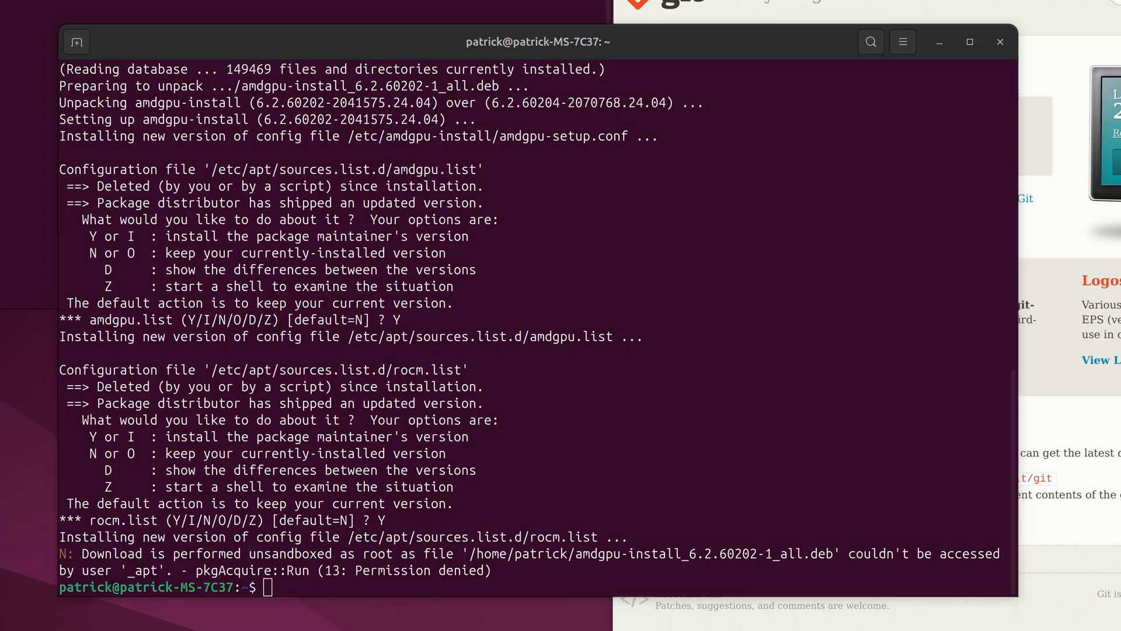
# Run amdgpu-install with --usecase=graphics,rocm and approve the 262-package, 36.5 GB install.
pyautogui.write('sudo amdgpu-install --usecase=graphics,rocm')
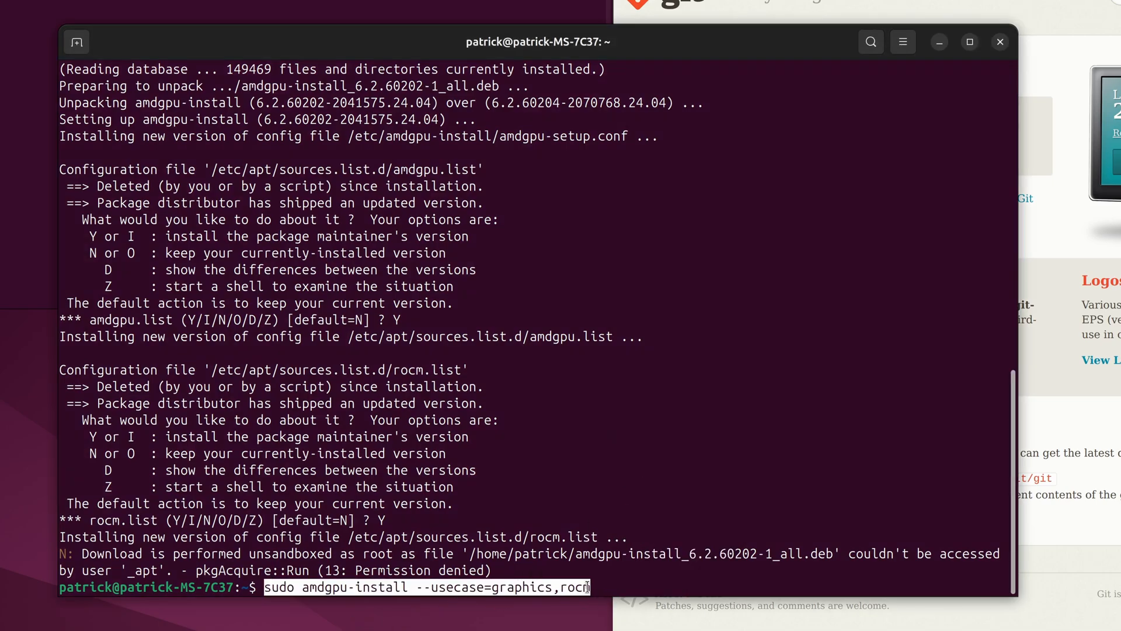
pyautogui.moveTo(515, 576)
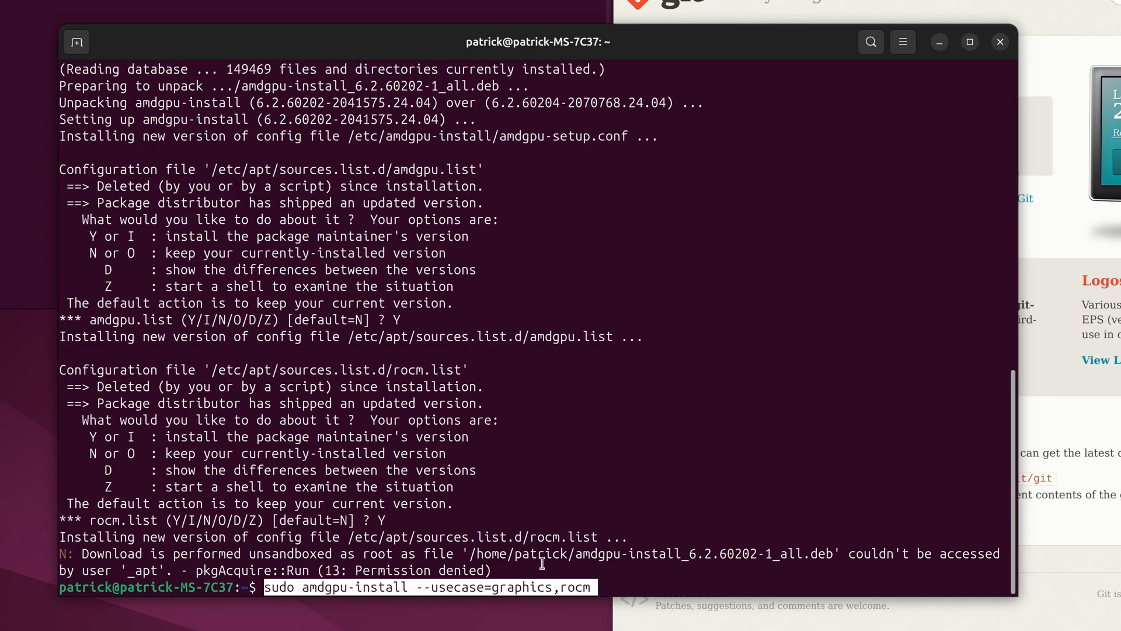
pyautogui.moveTo(675, 461)
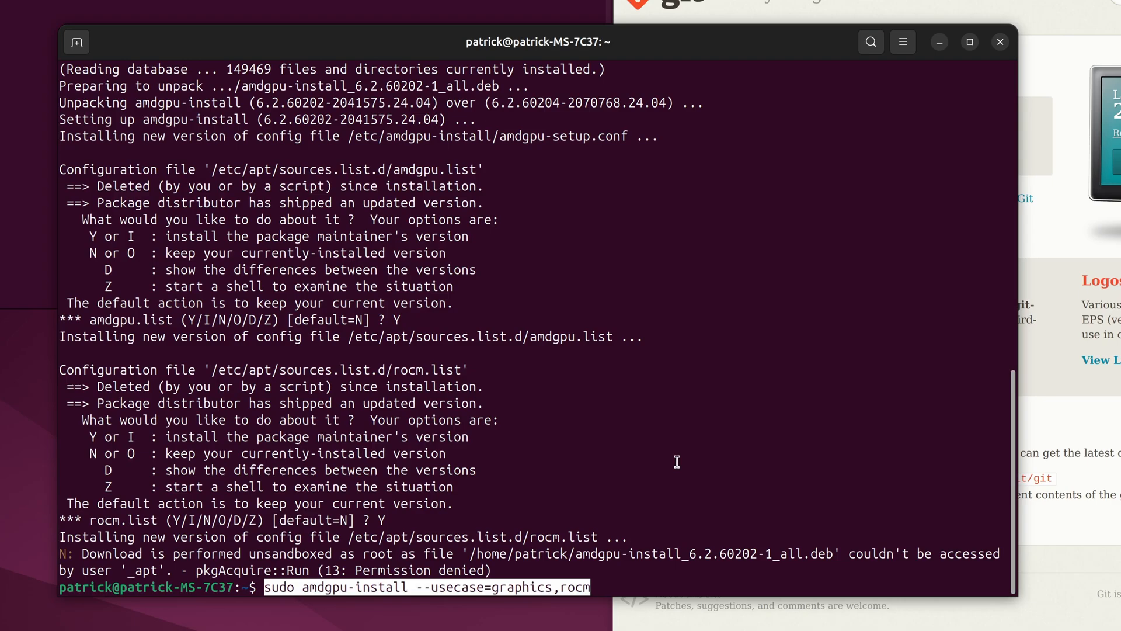
pyautogui.press('Return')
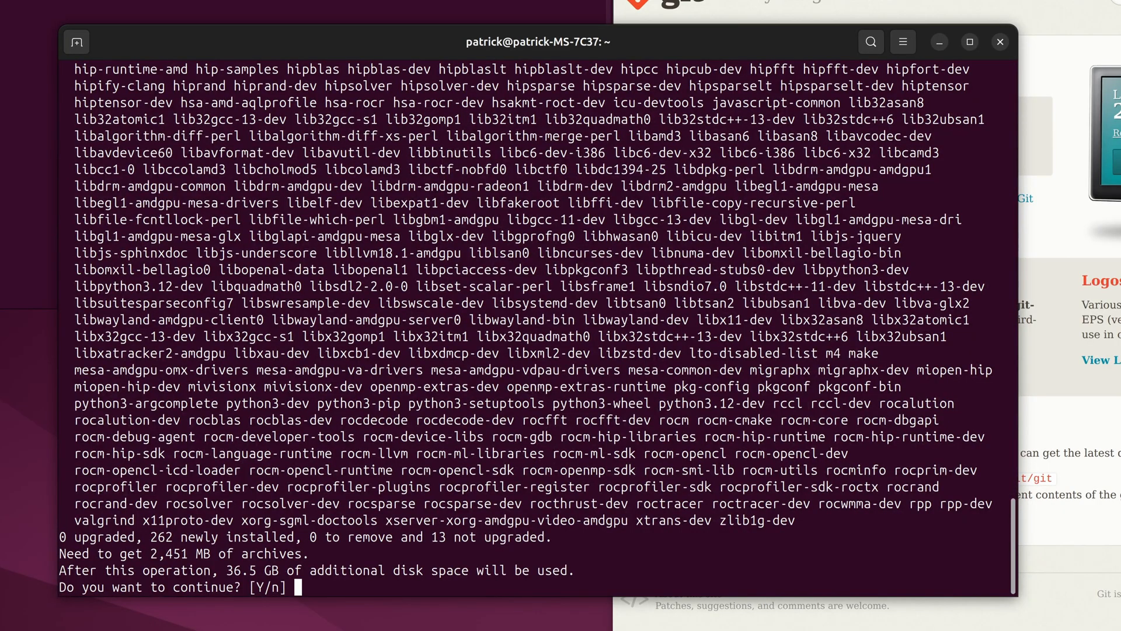
pyautogui.write('Y')
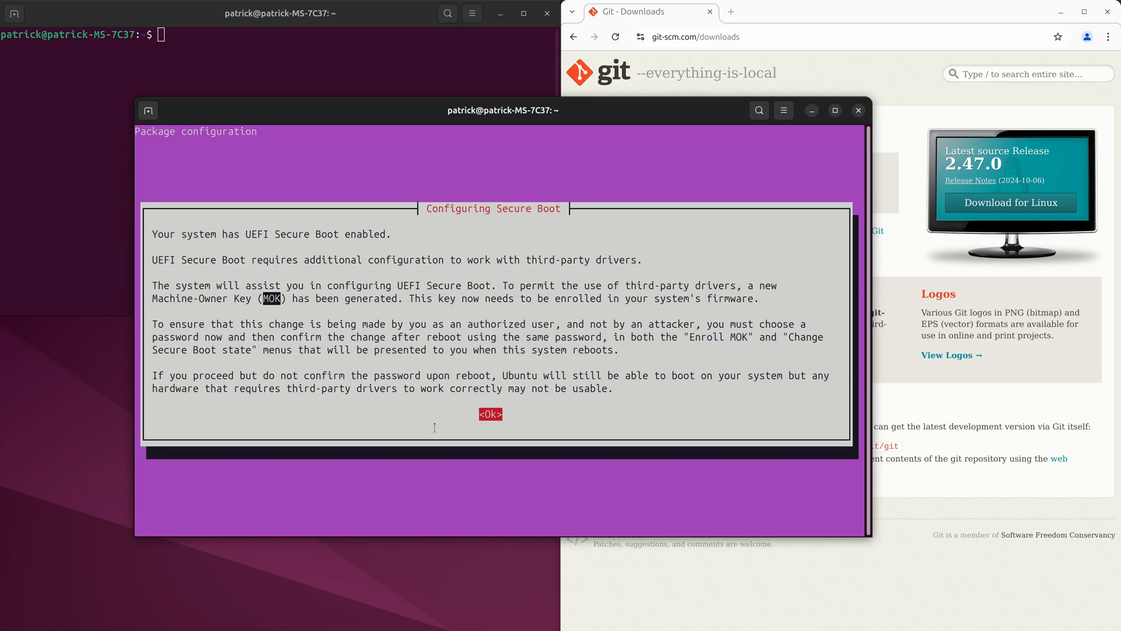
pyautogui.moveTo(513, 372)
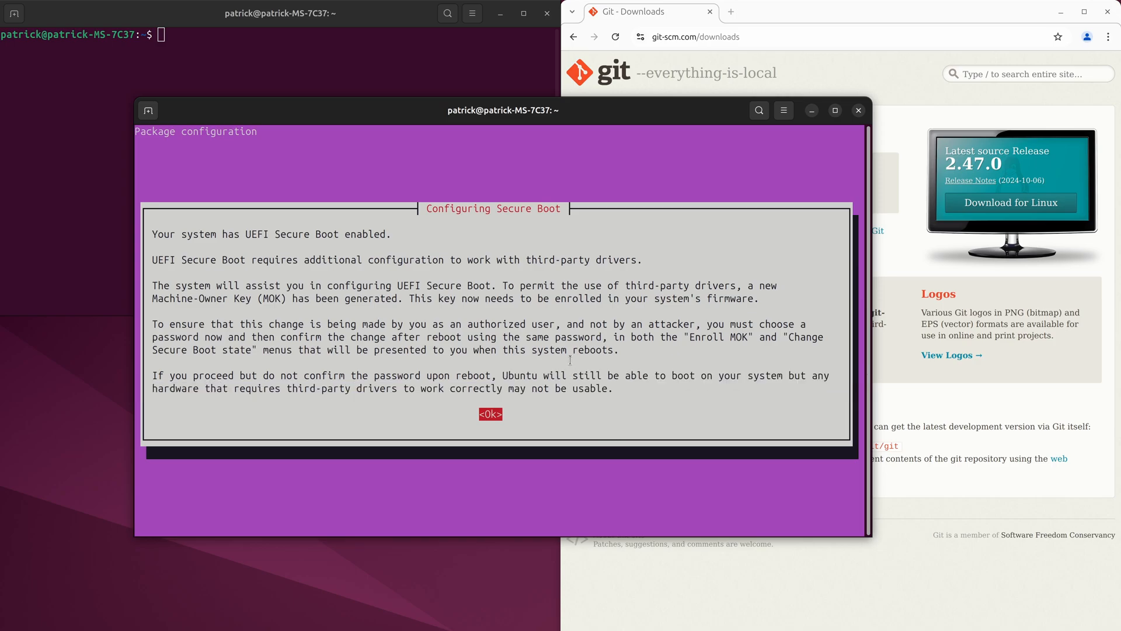
# Dismiss the Secure Boot notice and enter the MOK password twice to finish ROCm 6.2.2 setup.
pyautogui.click(490, 414)
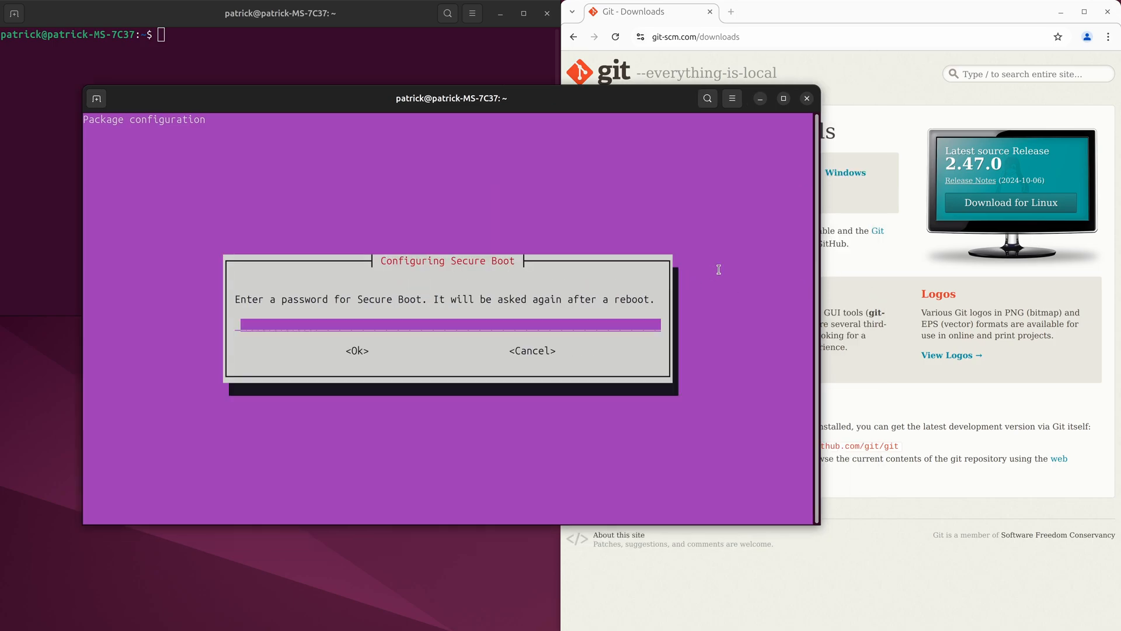
pyautogui.write('ROCmIns')
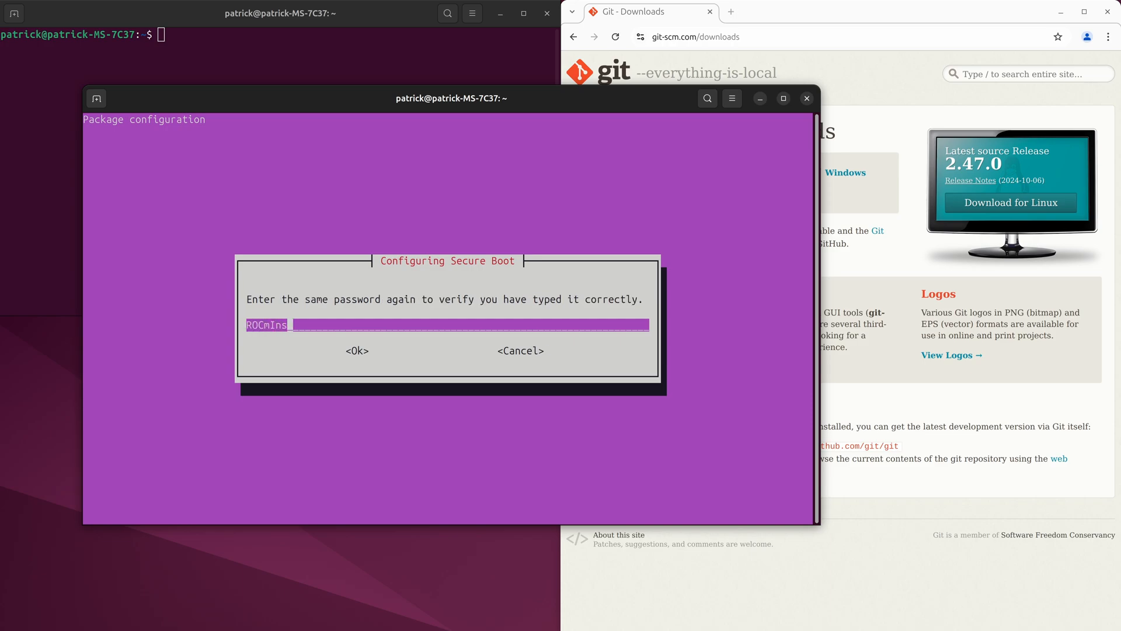
pyautogui.click(356, 350)
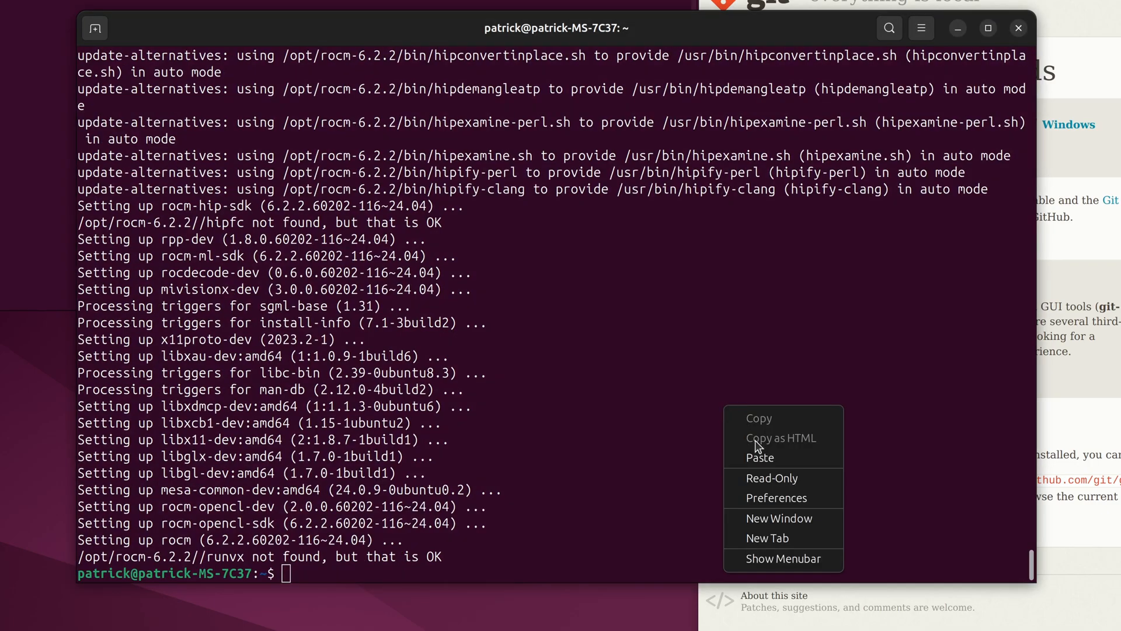
# Paste the usermod commands adding $USER to video and render, then start typing sudo reboot.
pyautogui.click(760, 458)
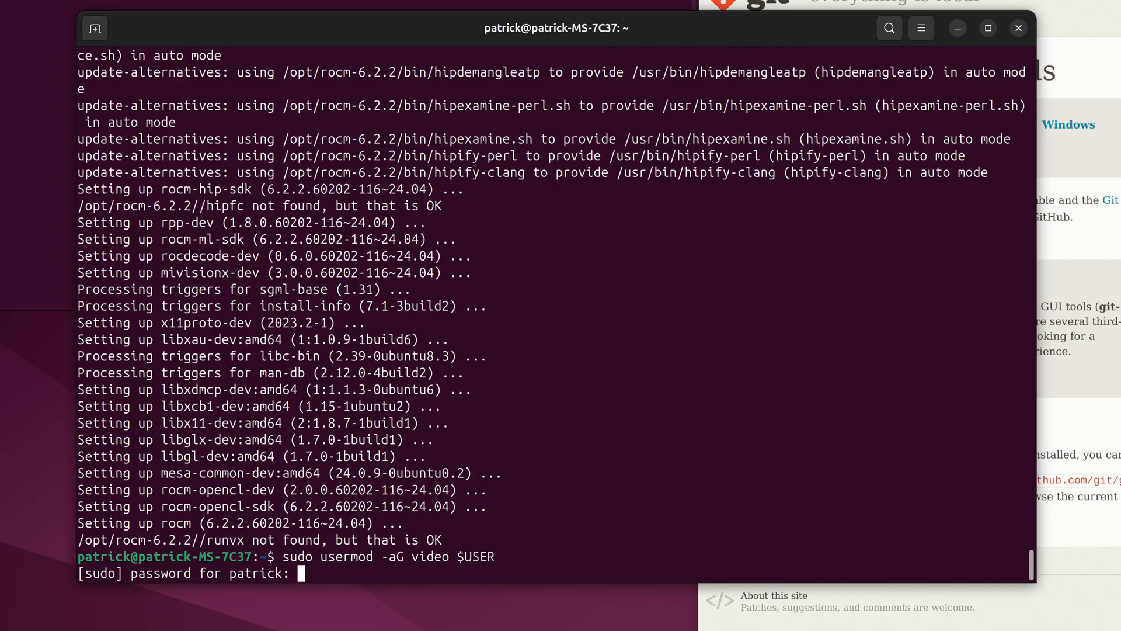
pyautogui.rightClick(647, 429)
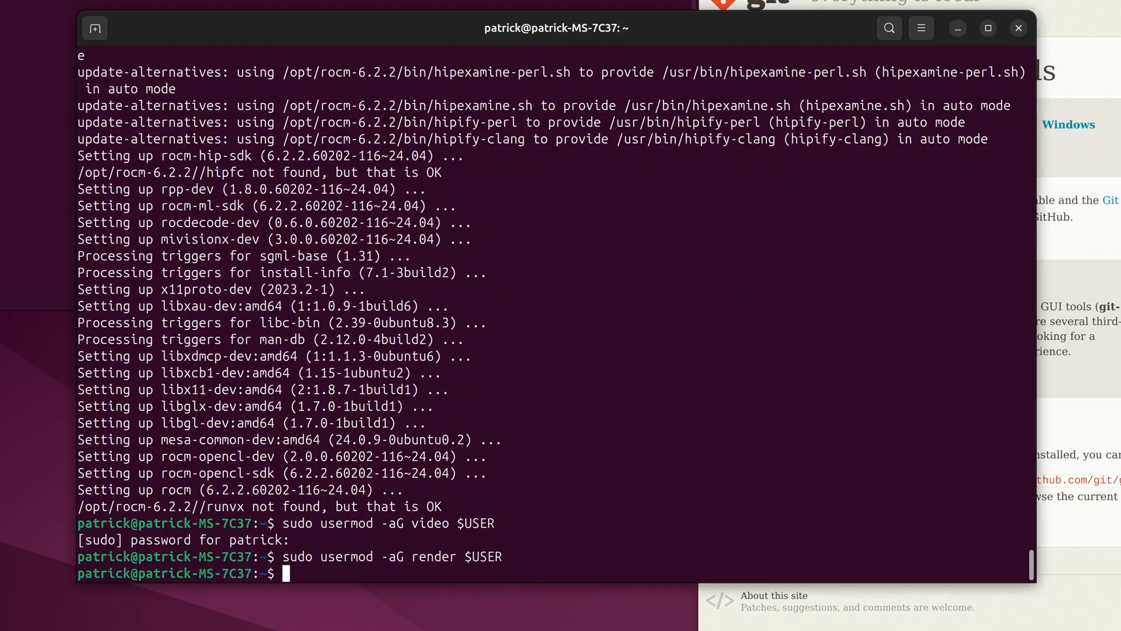
pyautogui.write('sudo reboot')
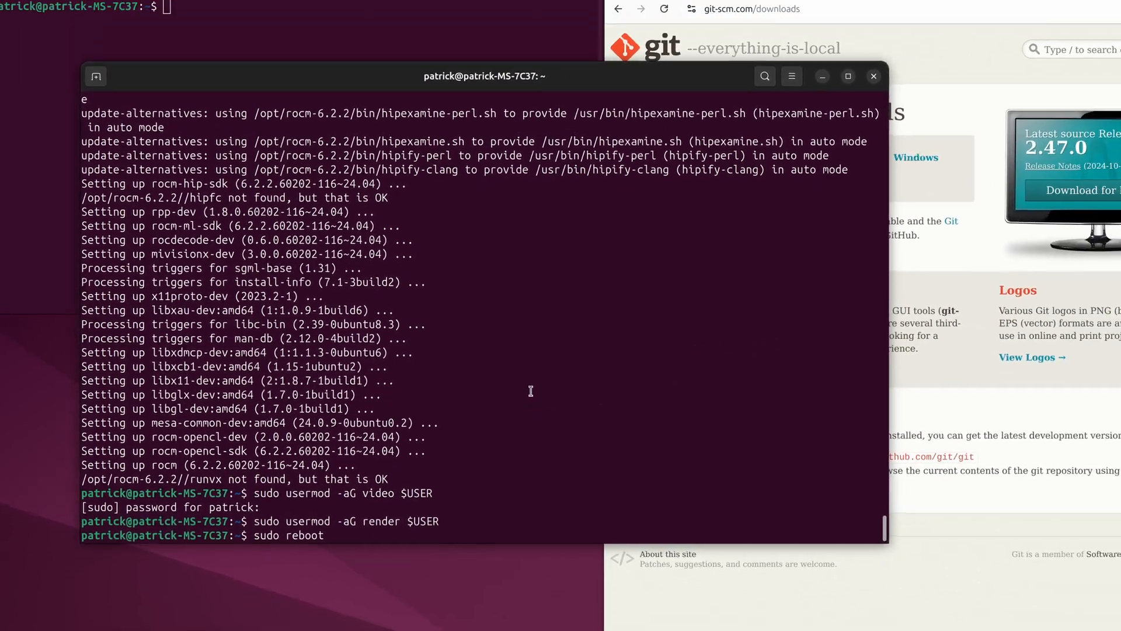
# Reboot and choose Enroll MOK, then Yes, in MOK Manager to enroll the key.
pyautogui.press('Return')
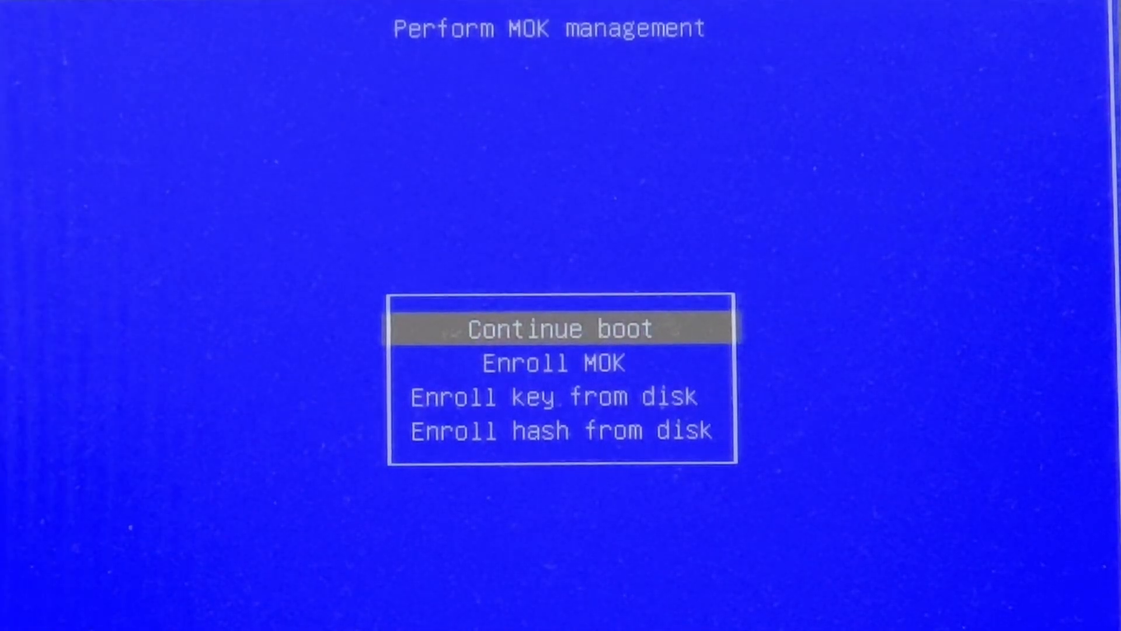
pyautogui.press('Down')
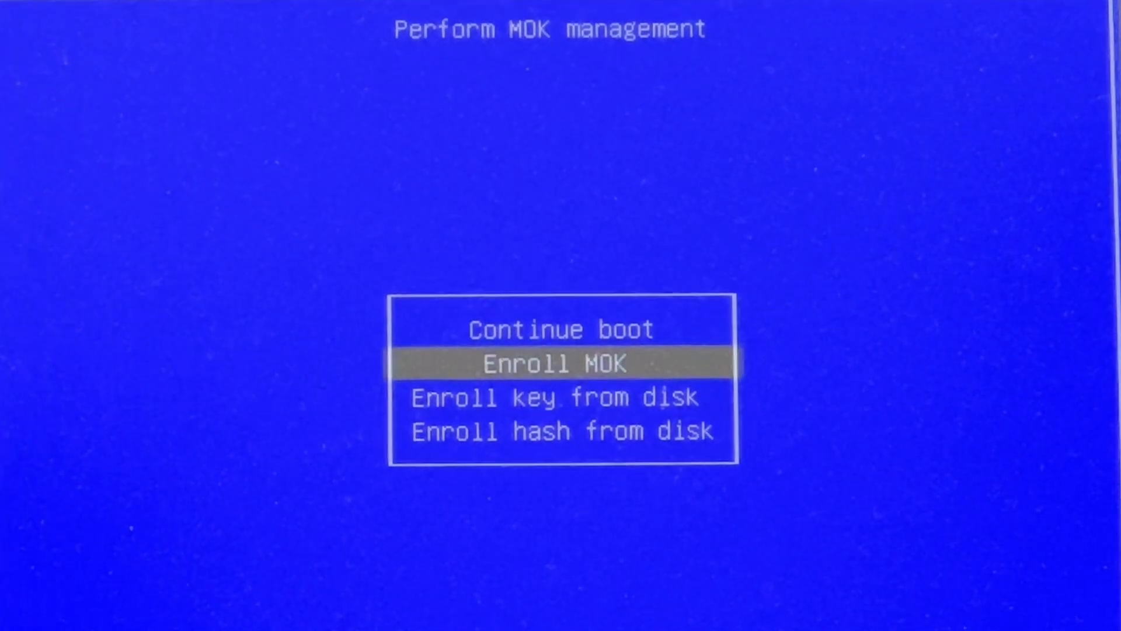
pyautogui.press('Return')
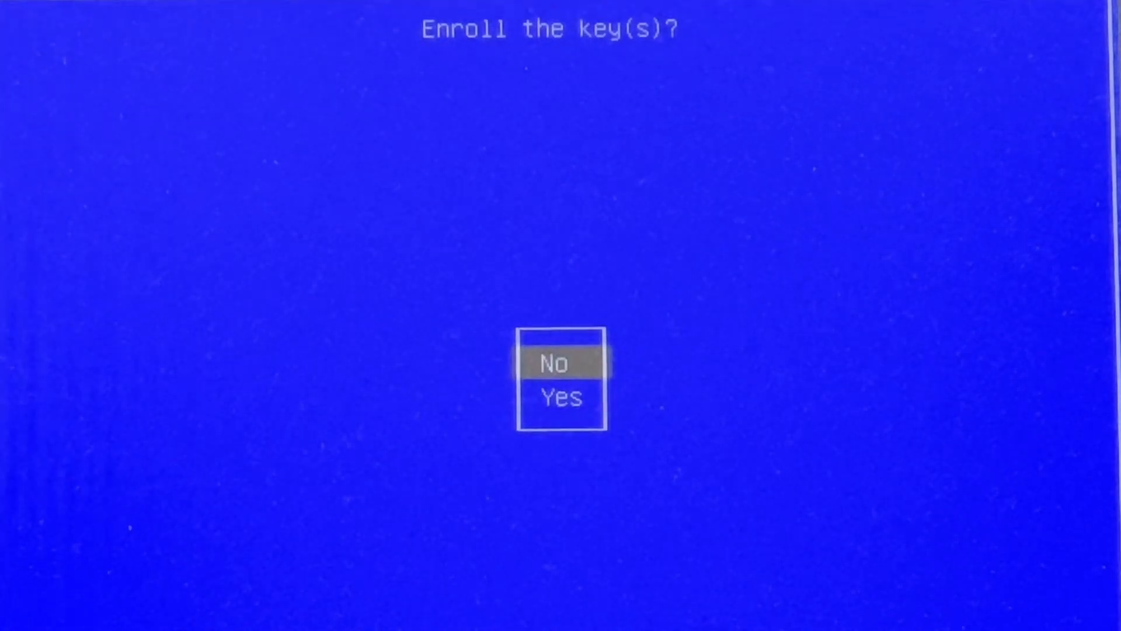
pyautogui.press('Down')
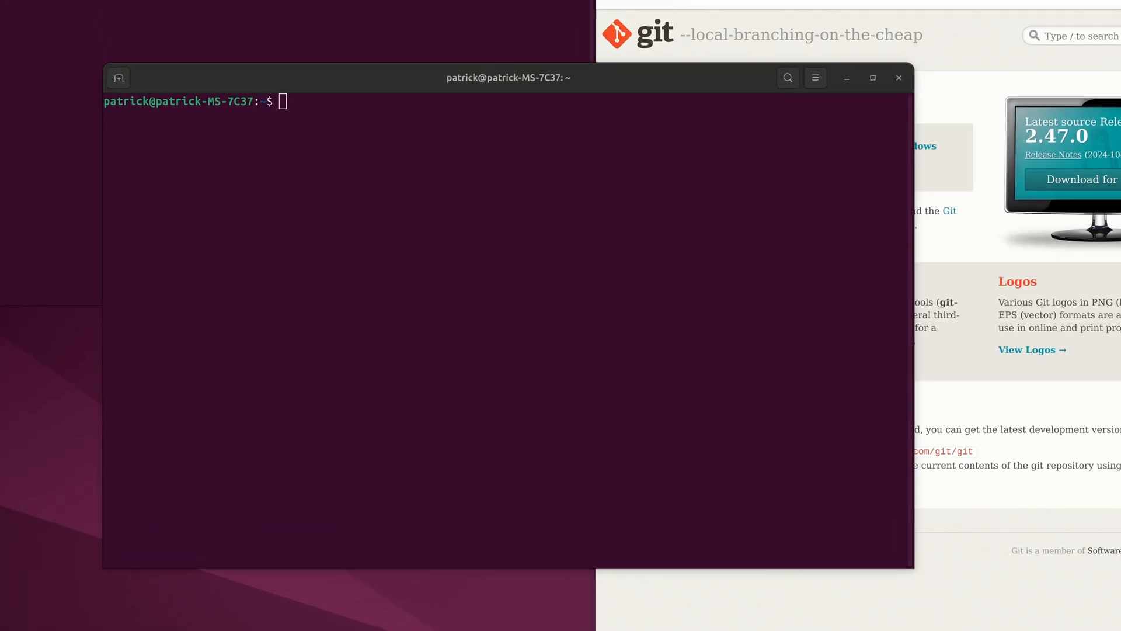
# Paste and run 'rocminfo | grep gfx', confirming the GPU reports as gfx1030.
pyautogui.rightClick(591, 216)
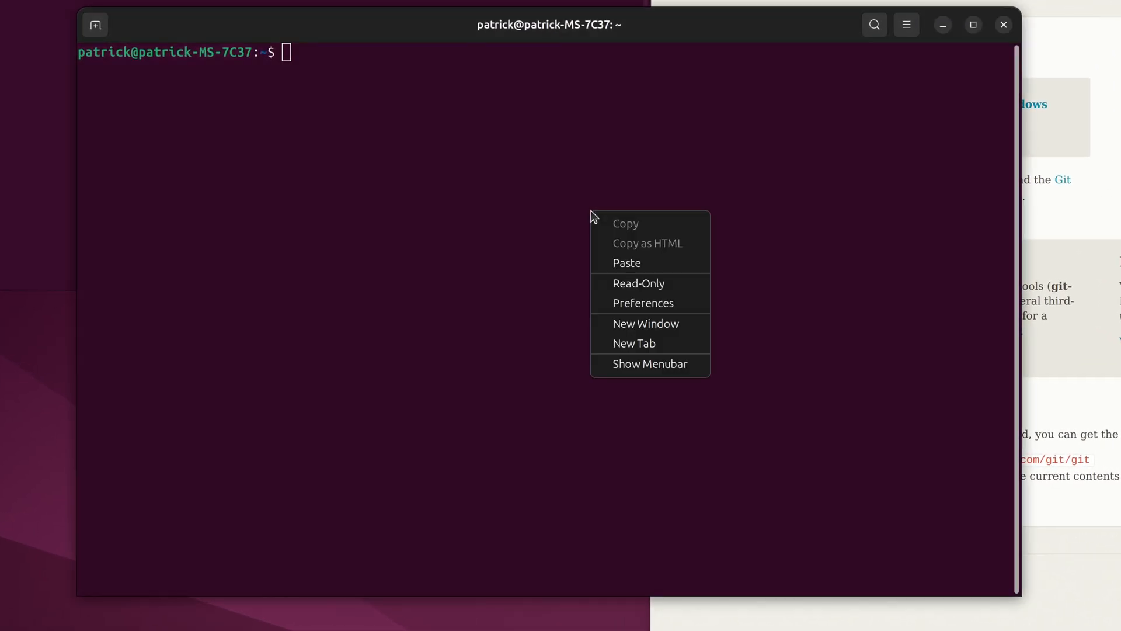
pyautogui.click(626, 262)
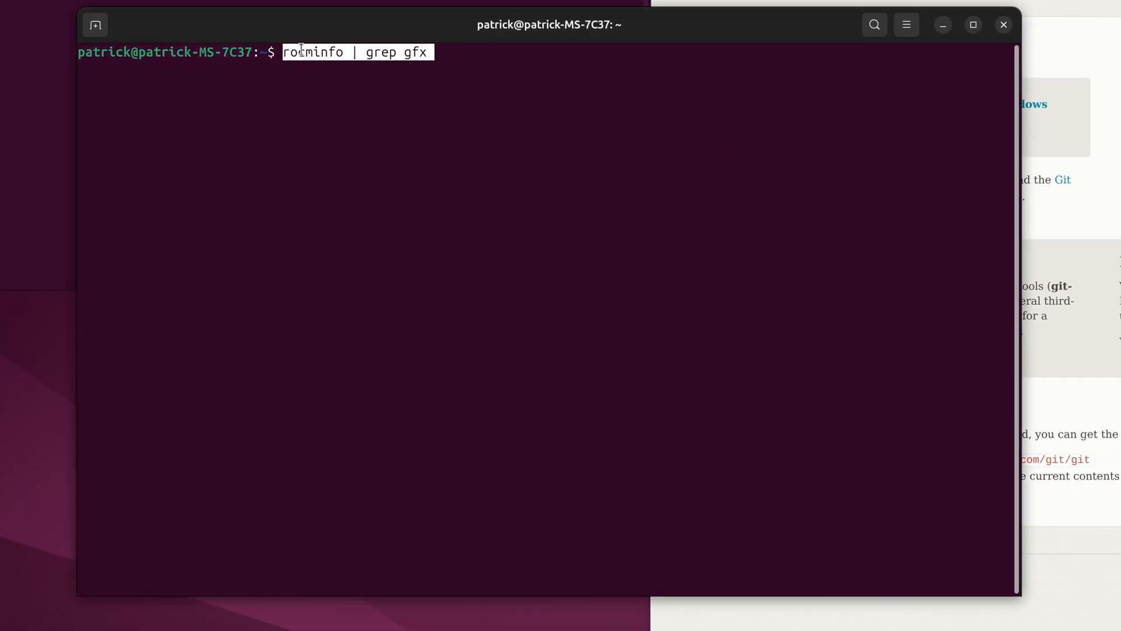
pyautogui.press('Return')
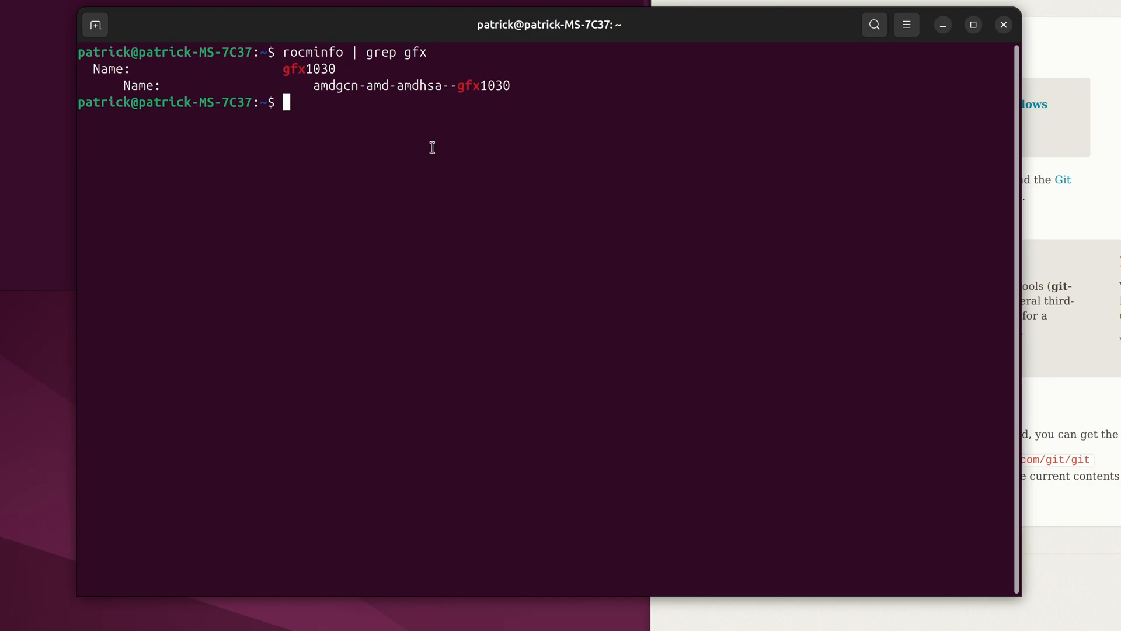
pyautogui.moveTo(586, 233)
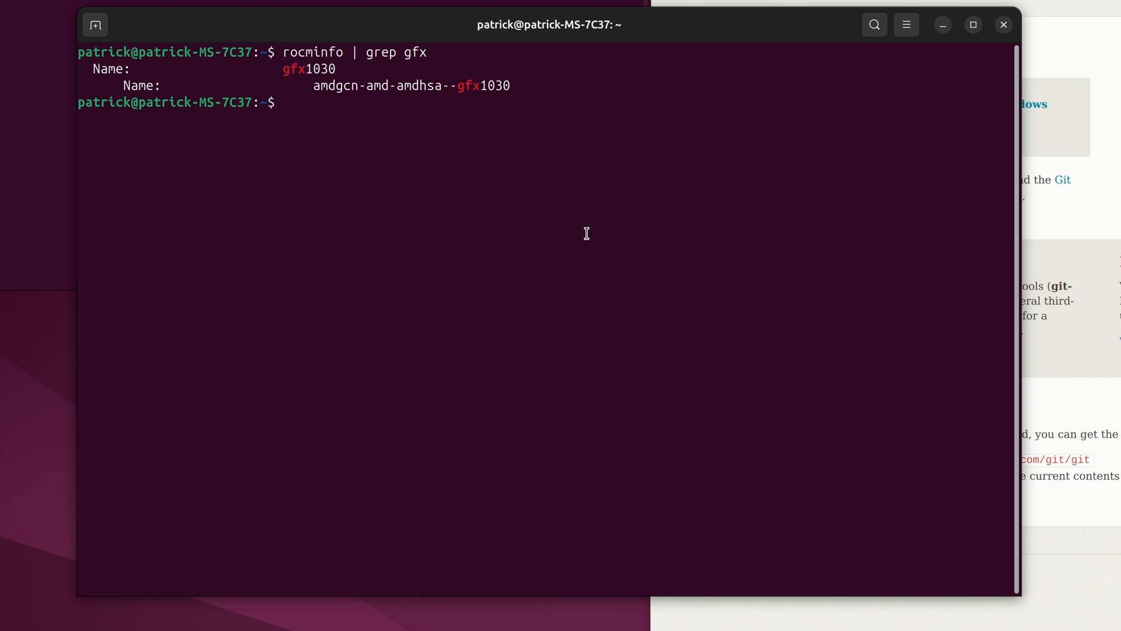
pyautogui.write('roc')
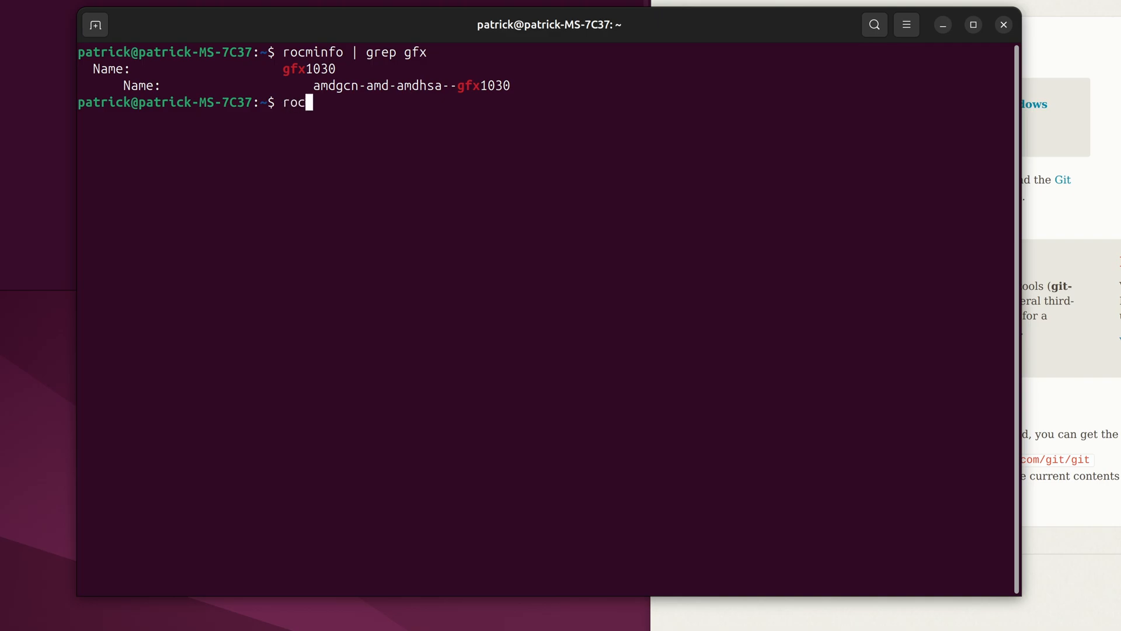
# Tab-complete and run rocm-smi, showing 42°C, 36 W, 19% VRAM and 17% GPU use.
pyautogui.press('Tab')
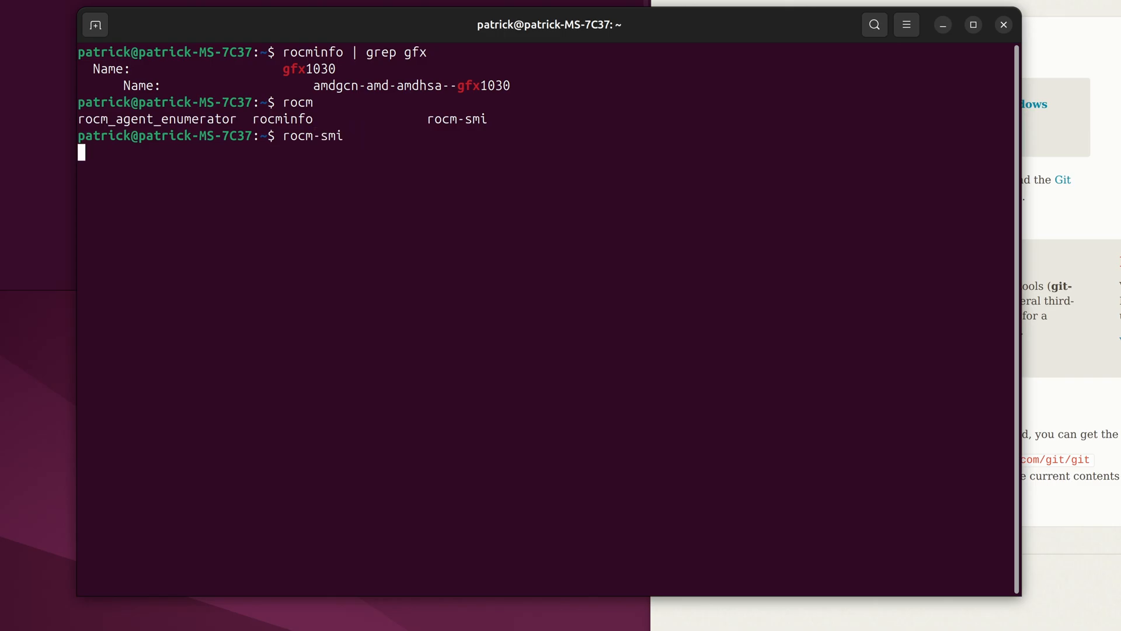
pyautogui.press('Return')
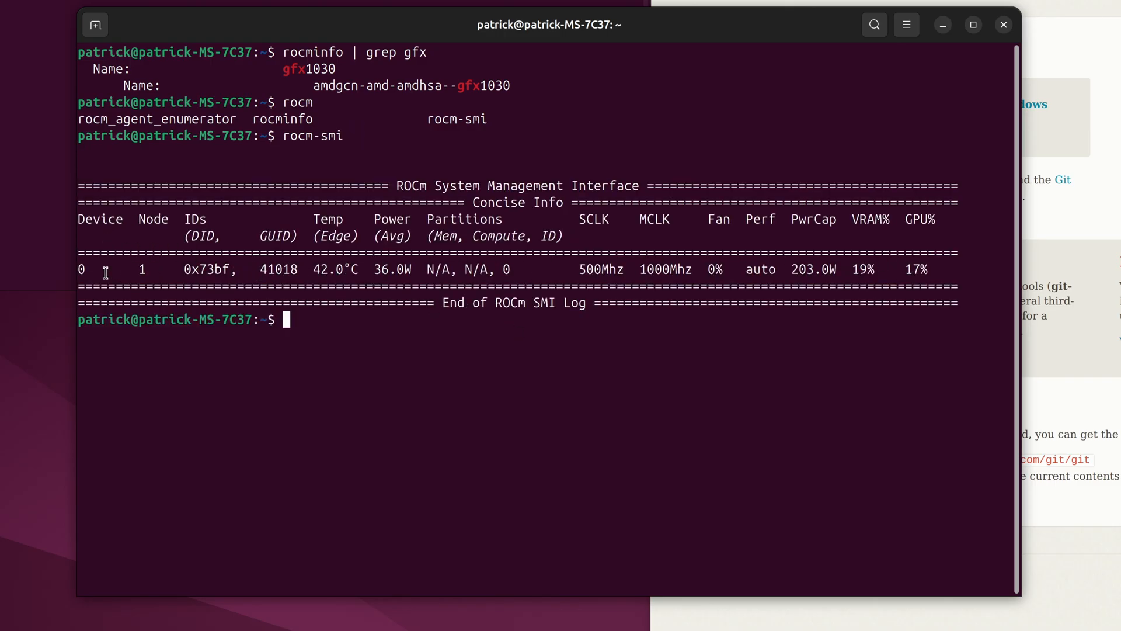
pyautogui.moveTo(443, 287)
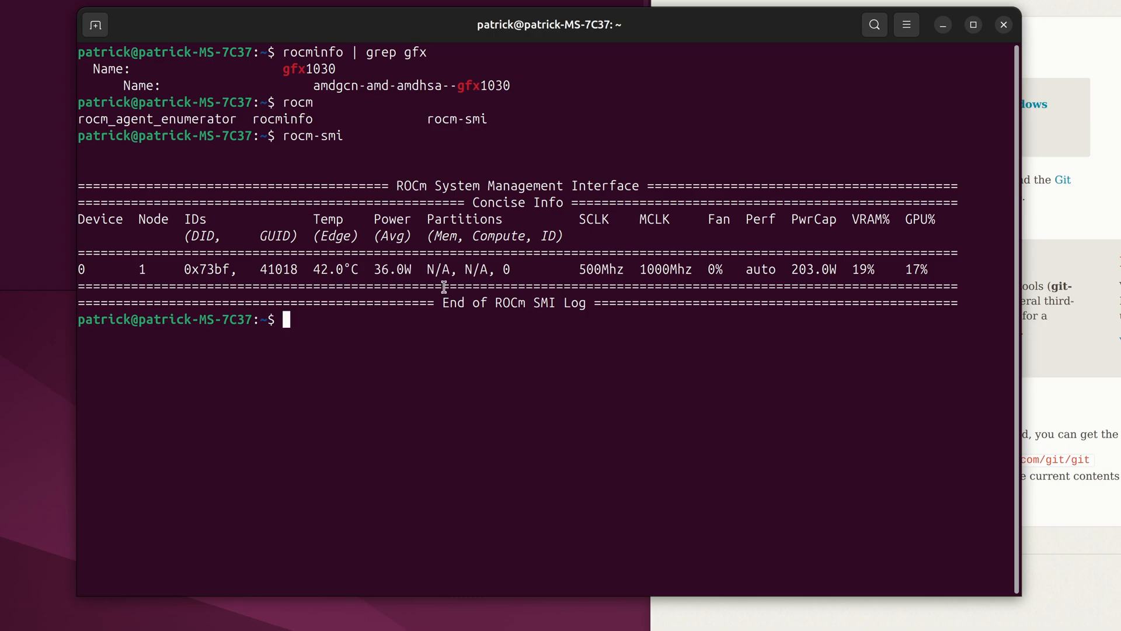
pyautogui.moveTo(680, 386)
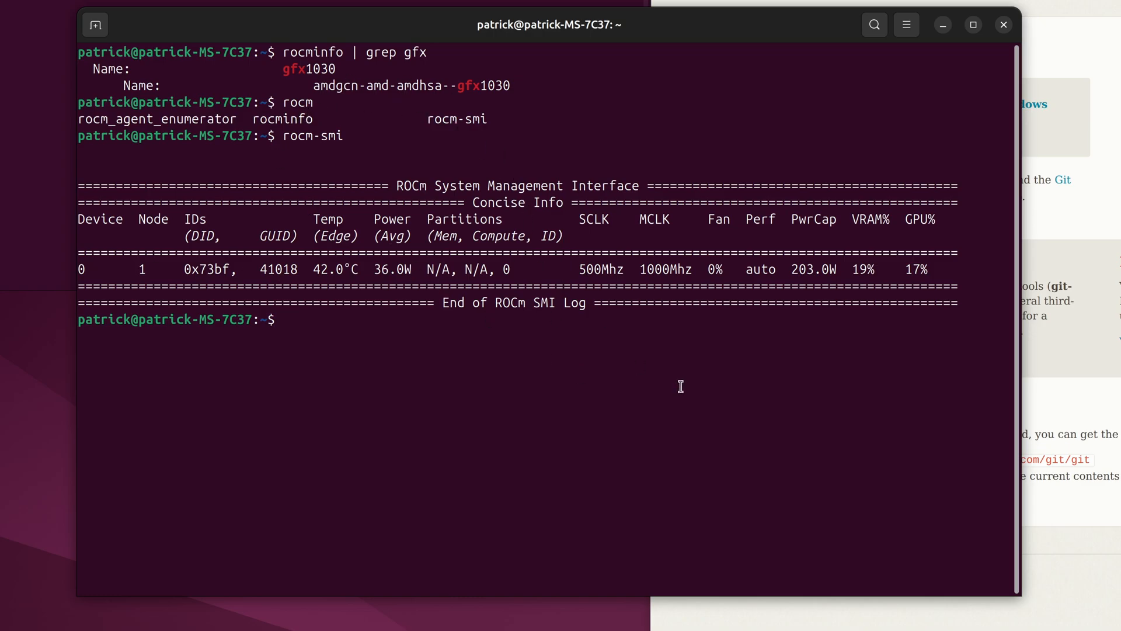
# Run rocminfo and scroll its output, showing ROCk module 6.8.5 and Ryzen 7 3700X as Agent 1.
pyautogui.write('ro')
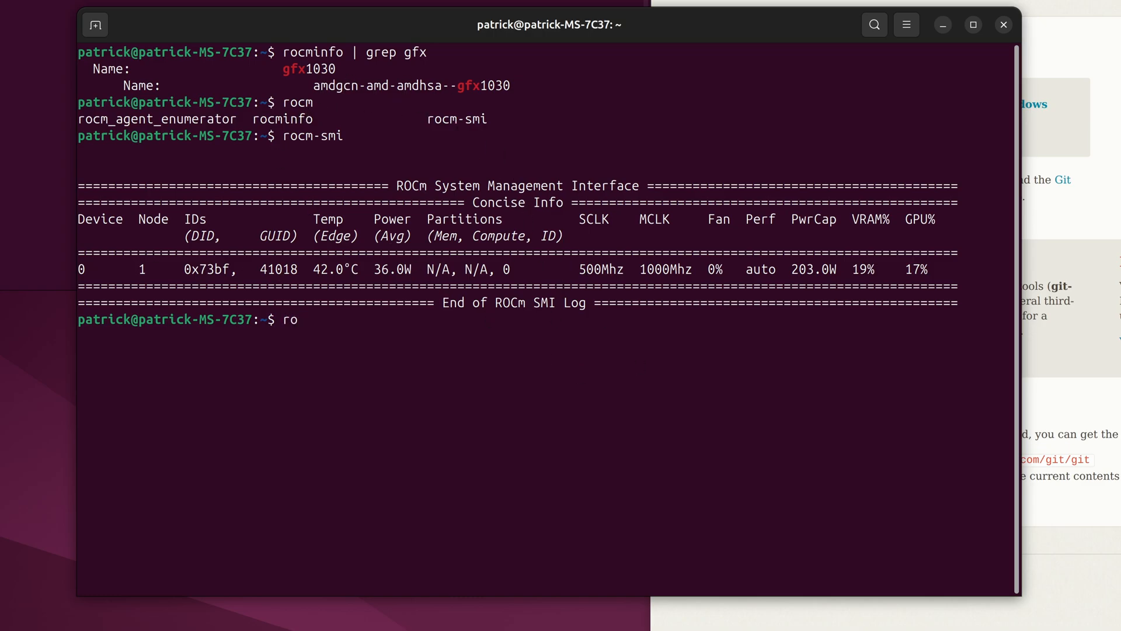
pyautogui.press('Return')
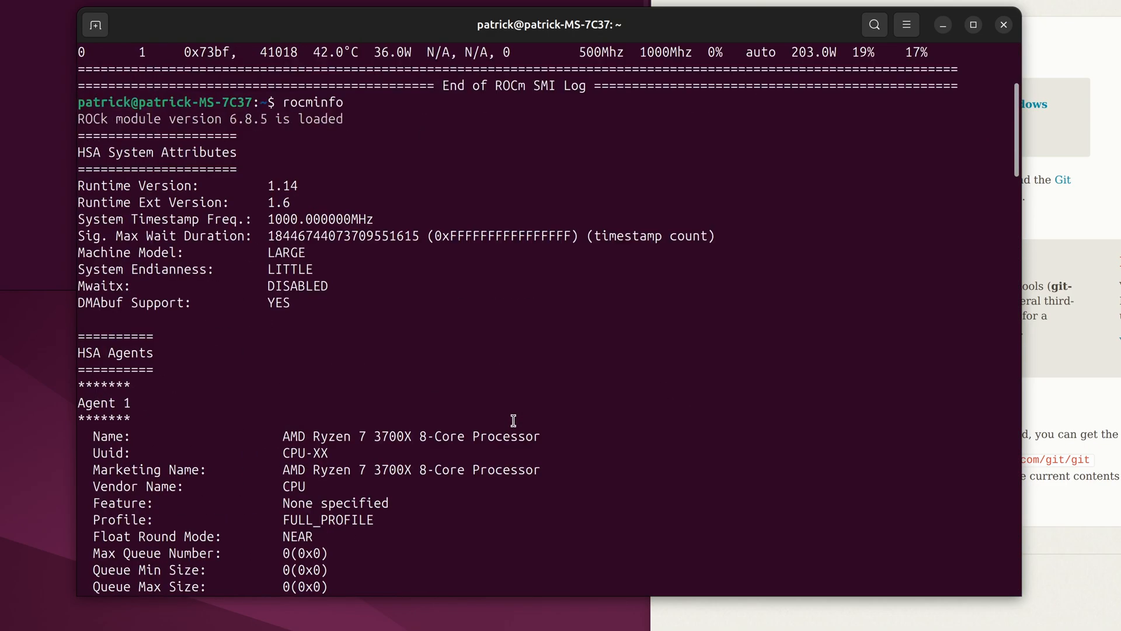
pyautogui.moveTo(449, 292)
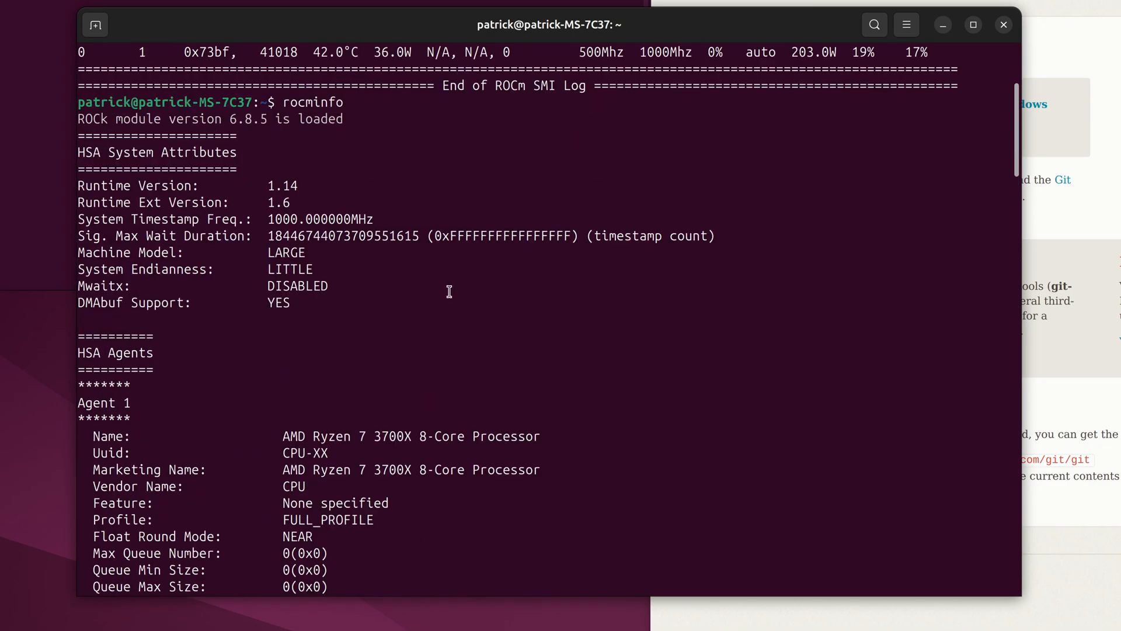
pyautogui.scroll(-3)
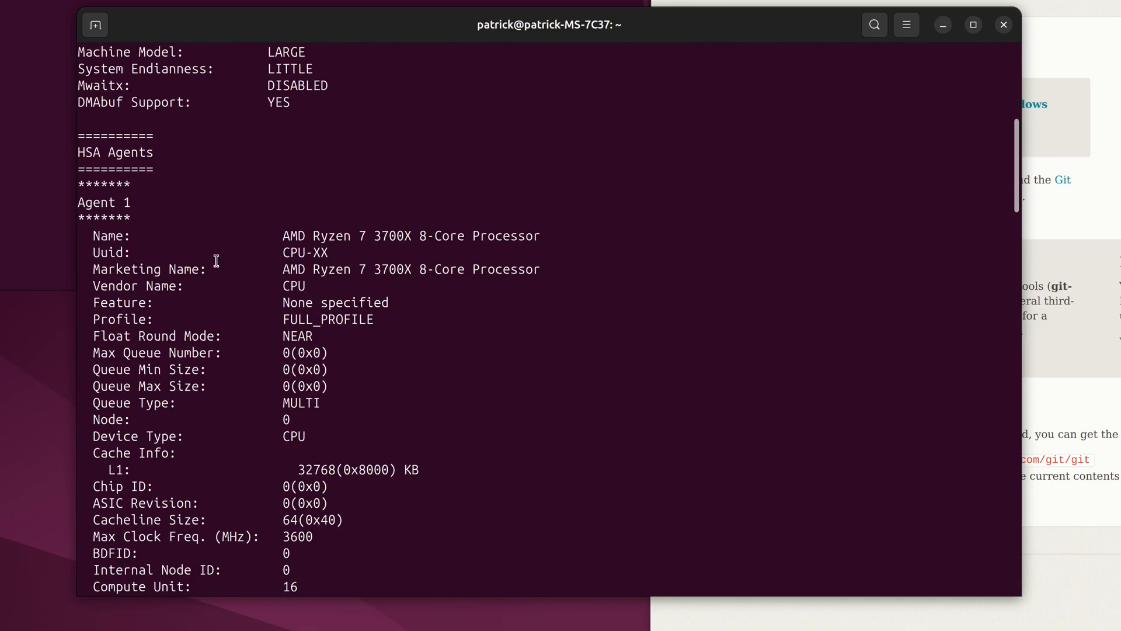